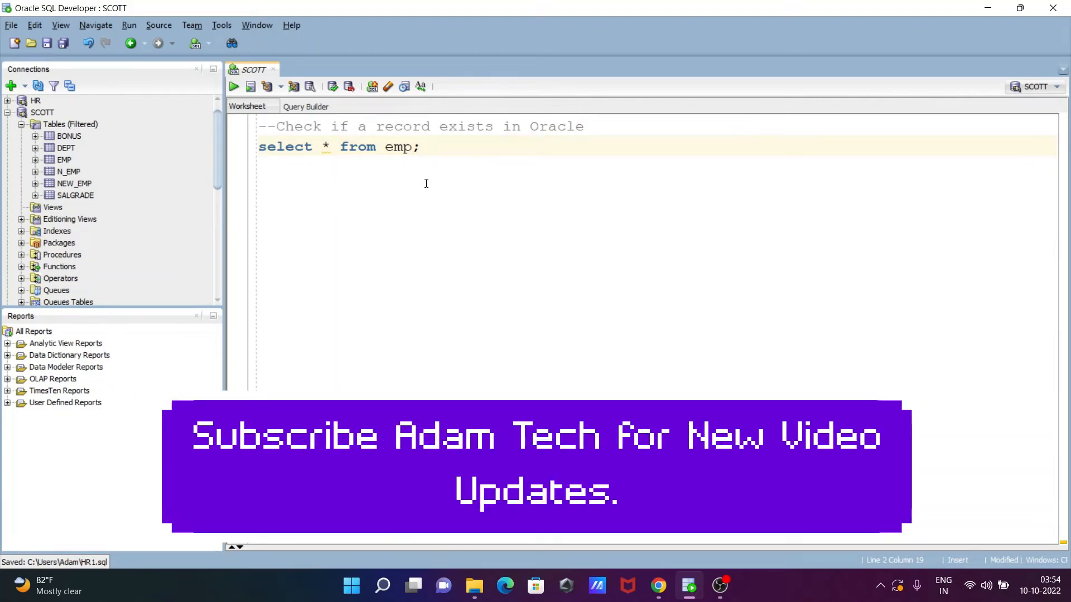
pyautogui.moveTo(551, 141)
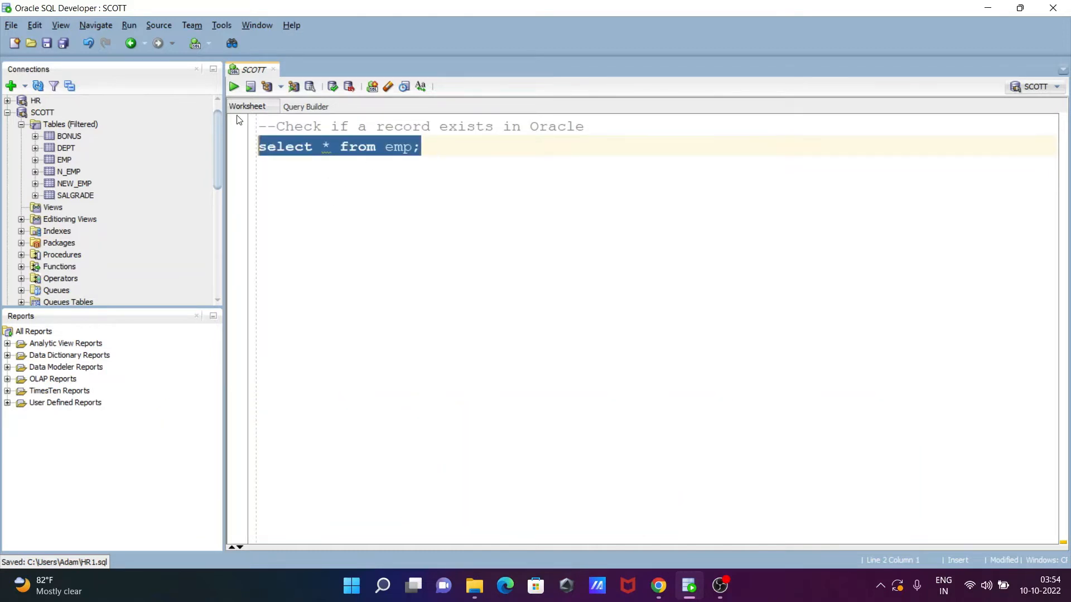
# Run select * from emp to list all 14 employees, then start a new line below.
pyautogui.click(234, 86)
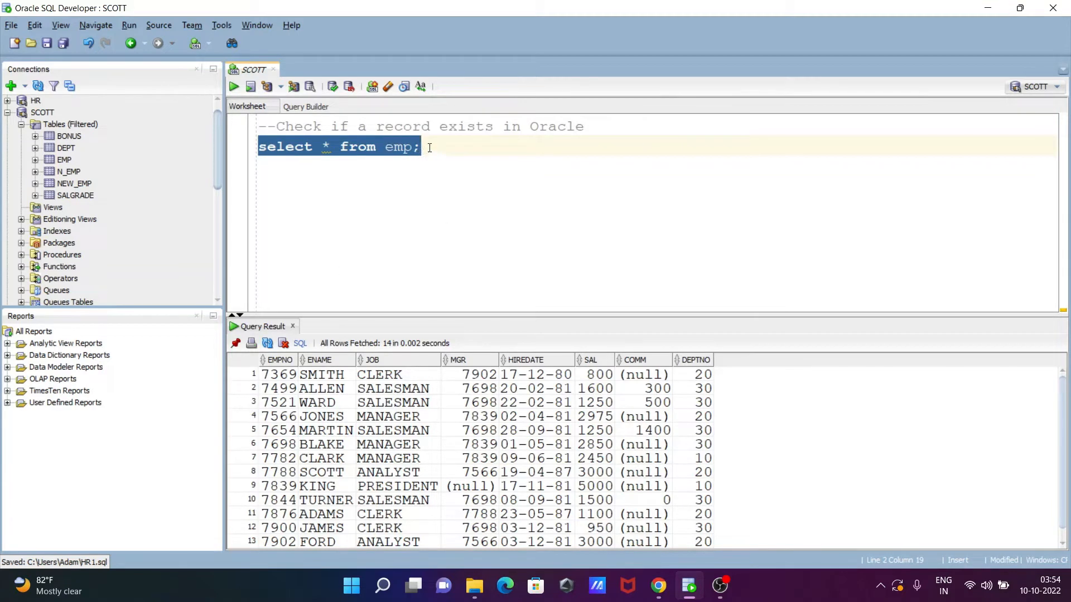
pyautogui.click(429, 146)
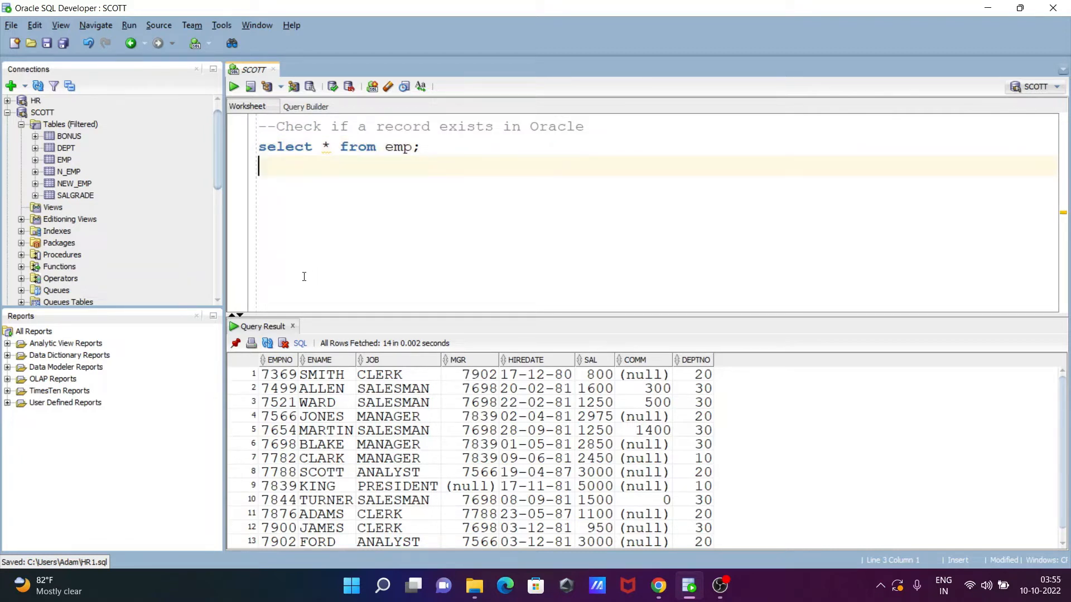
# Type the opening of a new query: SELECT CASE WHEN EXISTS ( SELECT 1 FROM.
pyautogui.write('SELEC')
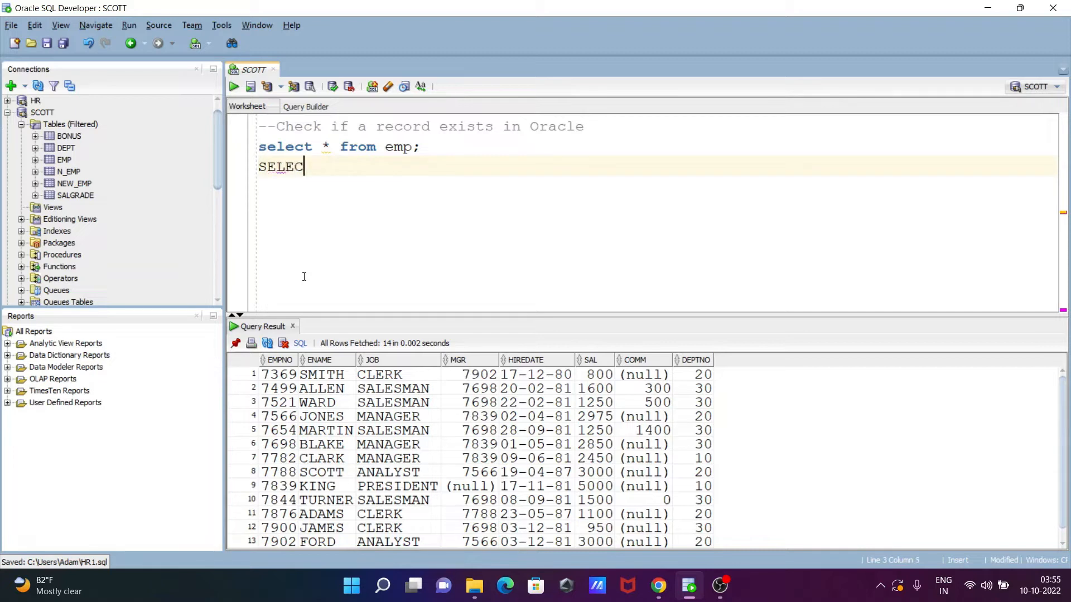
pyautogui.write('T')
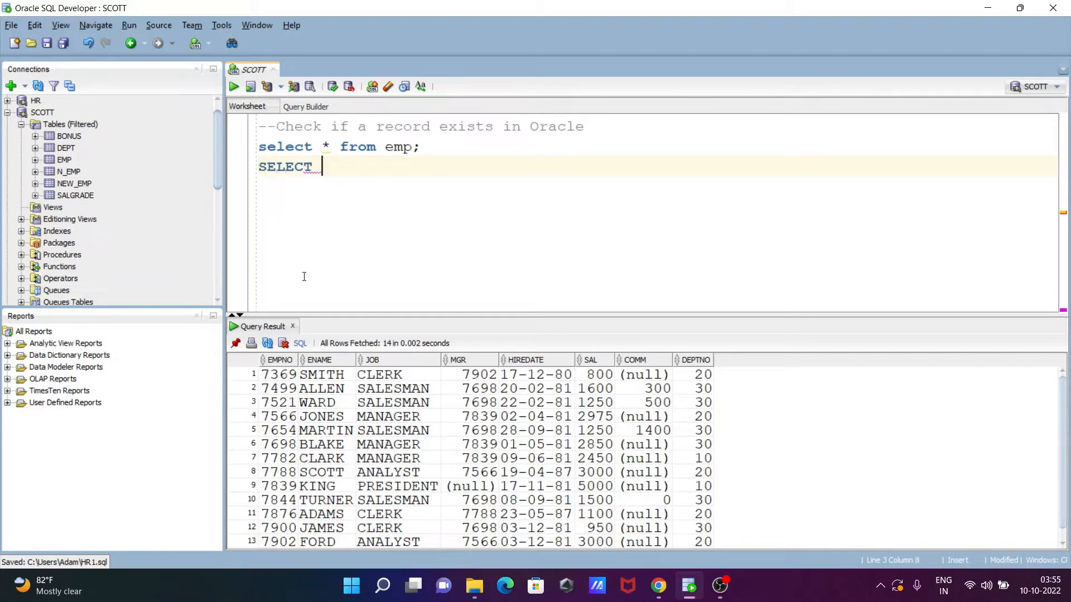
pyautogui.write('CASE')
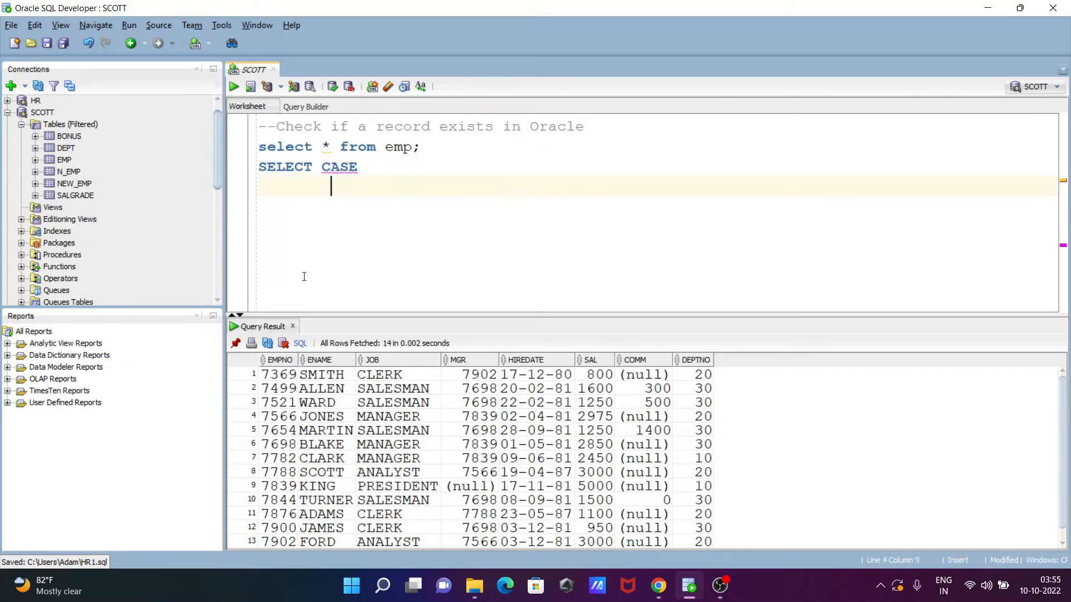
pyautogui.write('WHE')
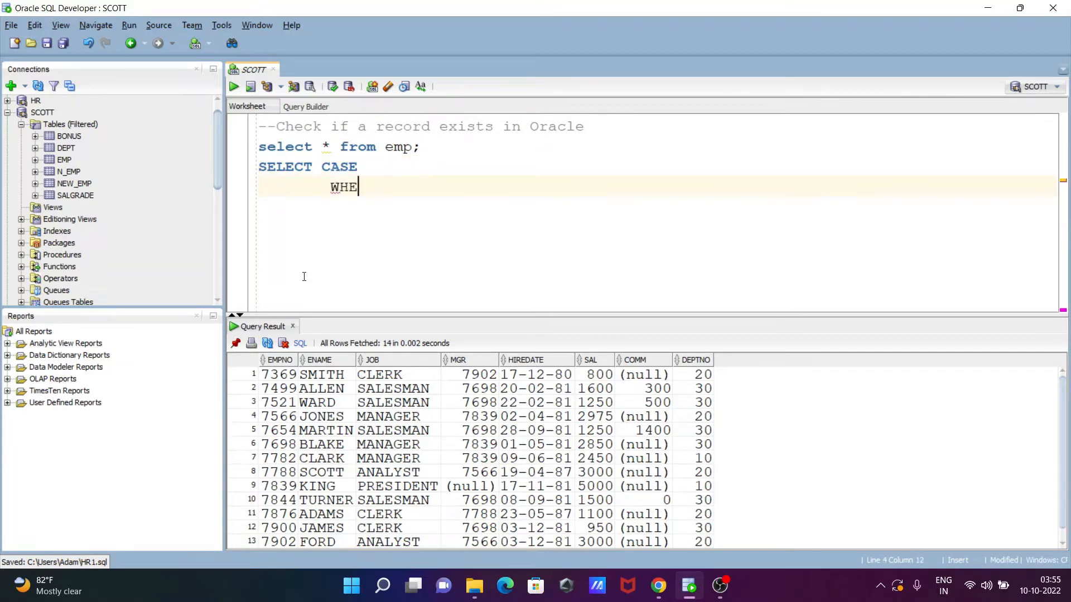
pyautogui.write('N E')
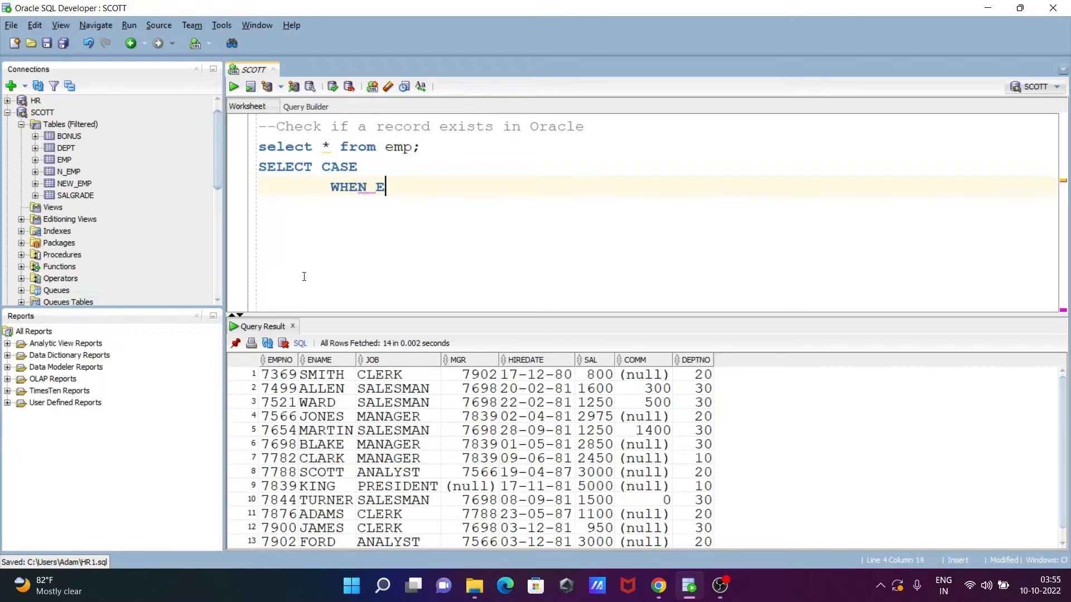
pyautogui.write('XISTS')
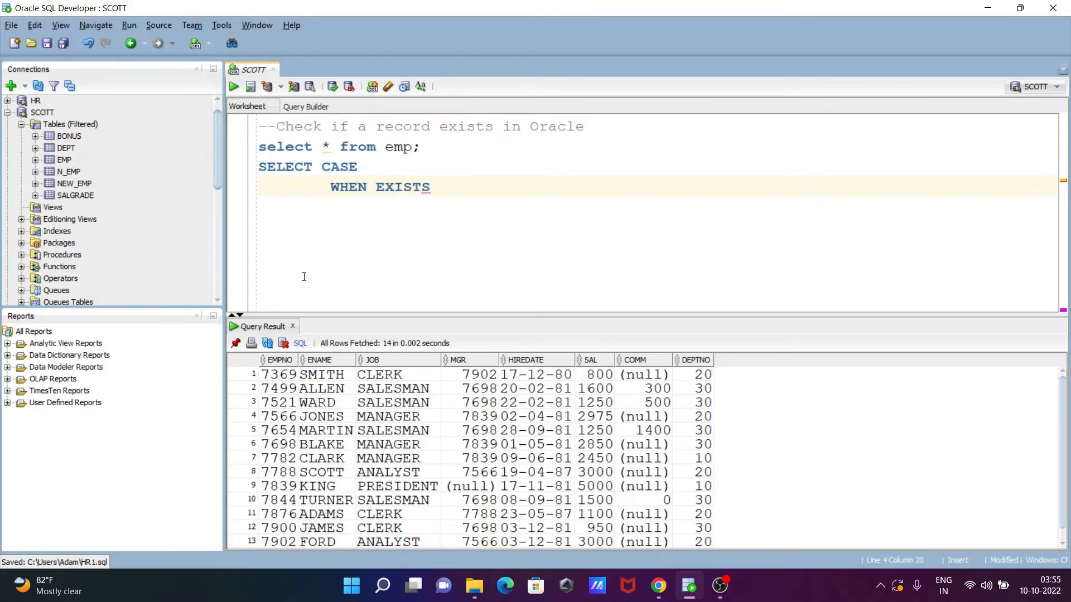
pyautogui.write('(')
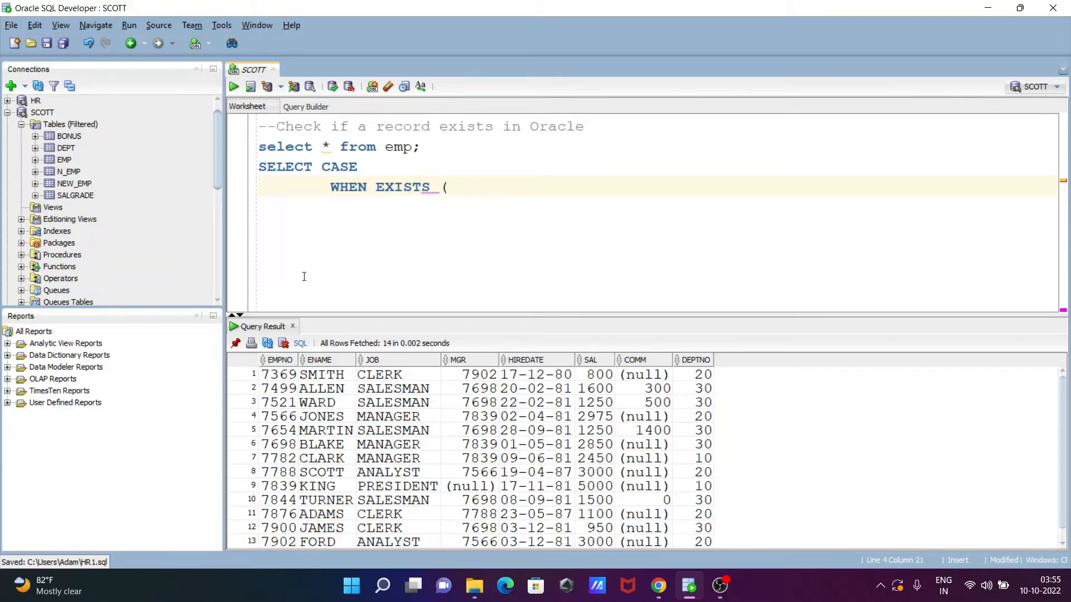
pyautogui.write('(')
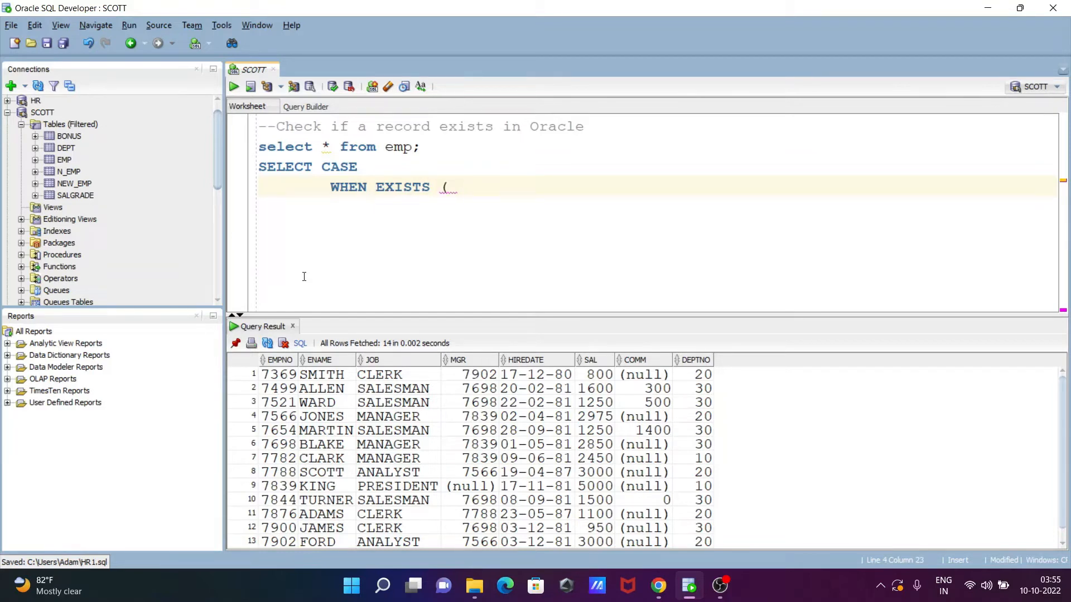
pyautogui.write('SELECT')
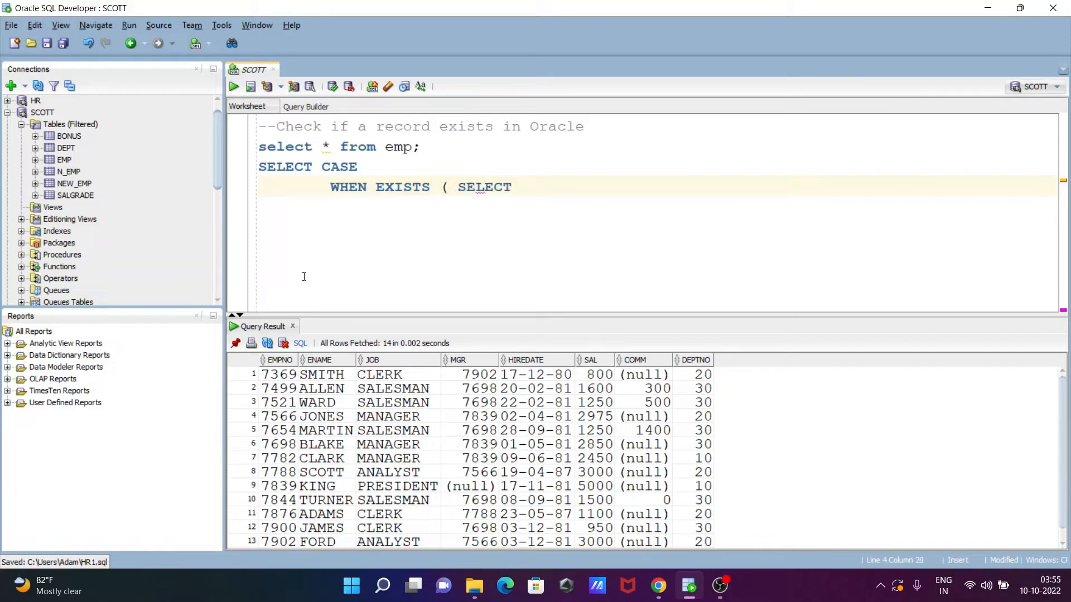
pyautogui.write('1')
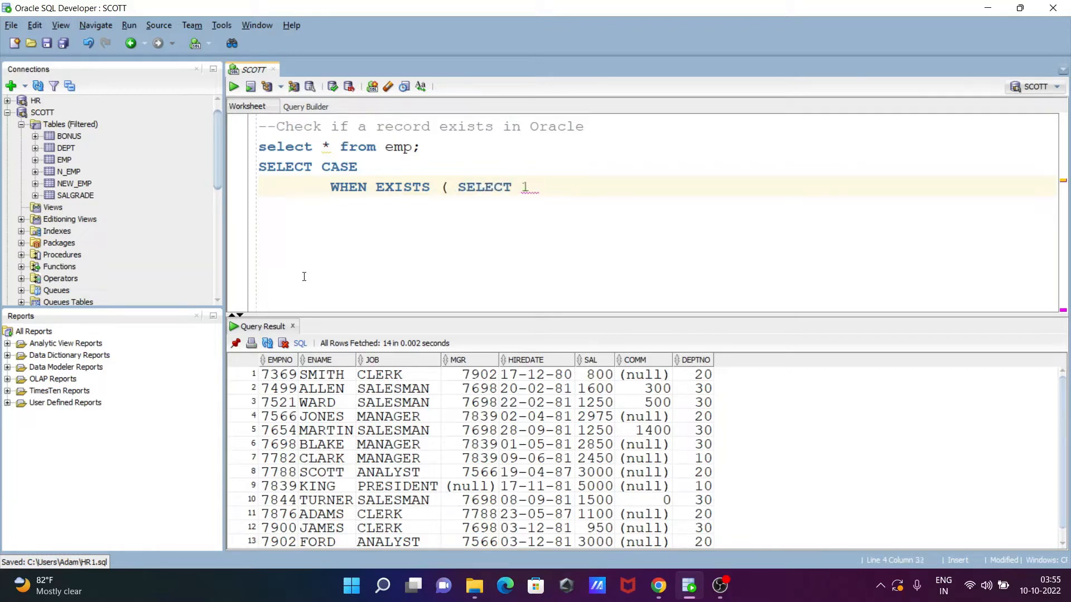
pyautogui.write('FROM')
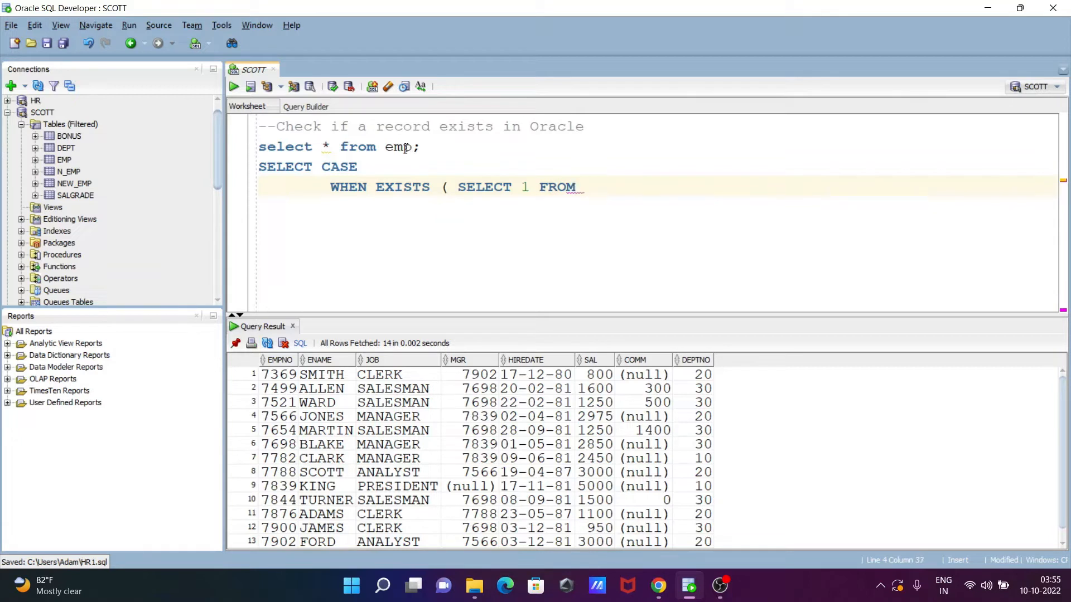
# Finish the subquery as FROM EMP WHERE ENAME = 'MARTIN' with a closing parenthesis.
pyautogui.write('EMP')
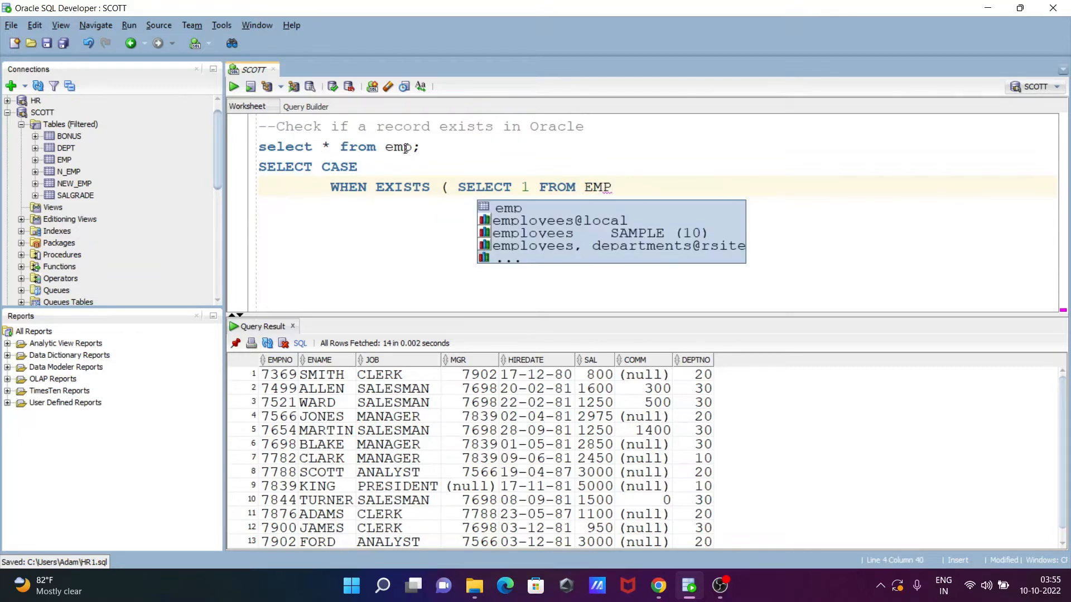
pyautogui.press('Return')
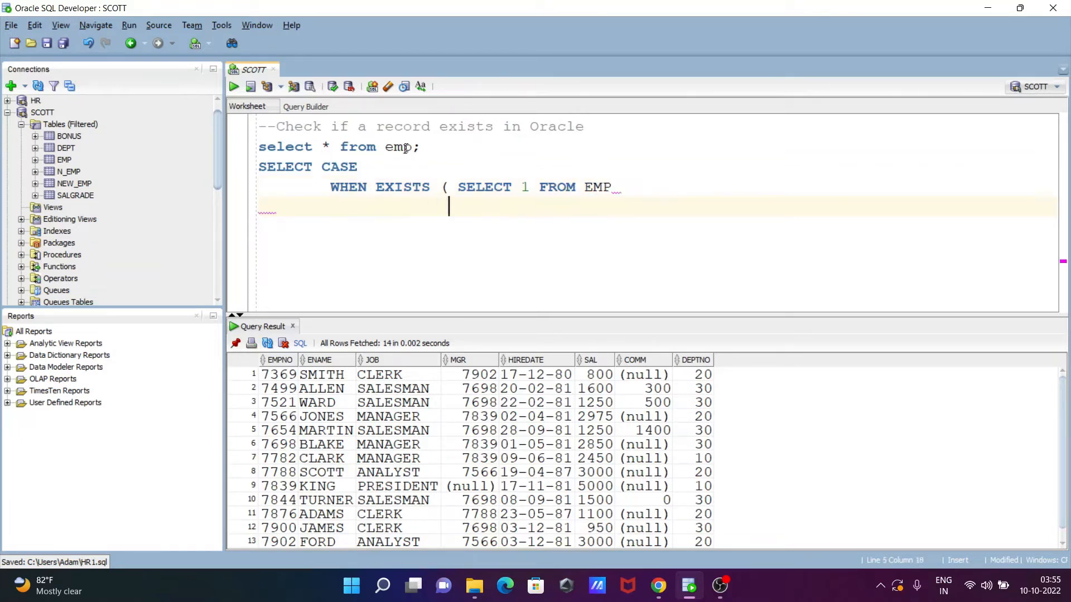
pyautogui.write('WH')
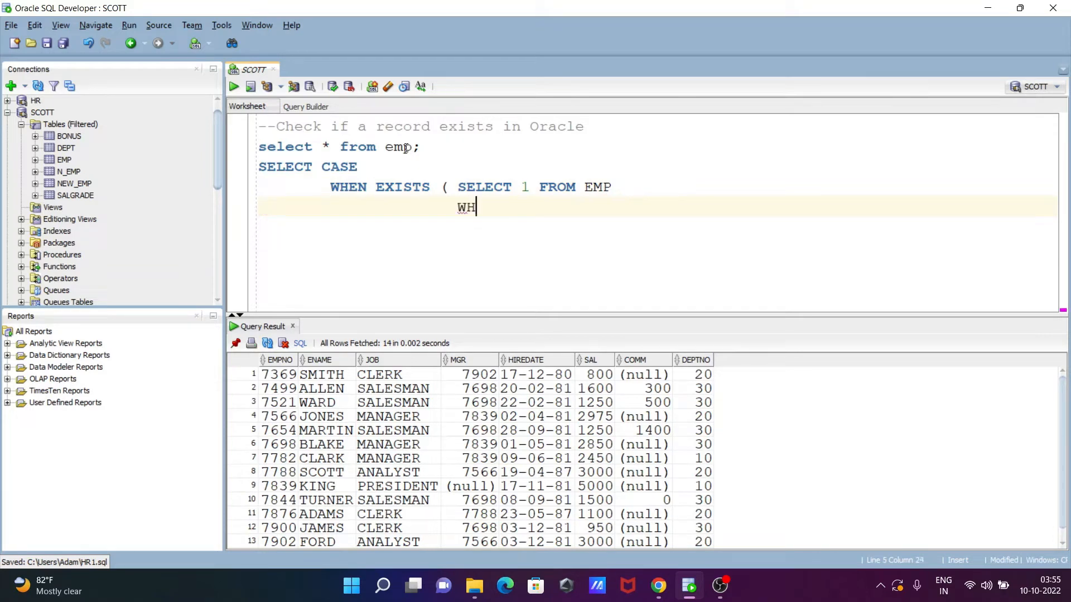
pyautogui.write('ERE')
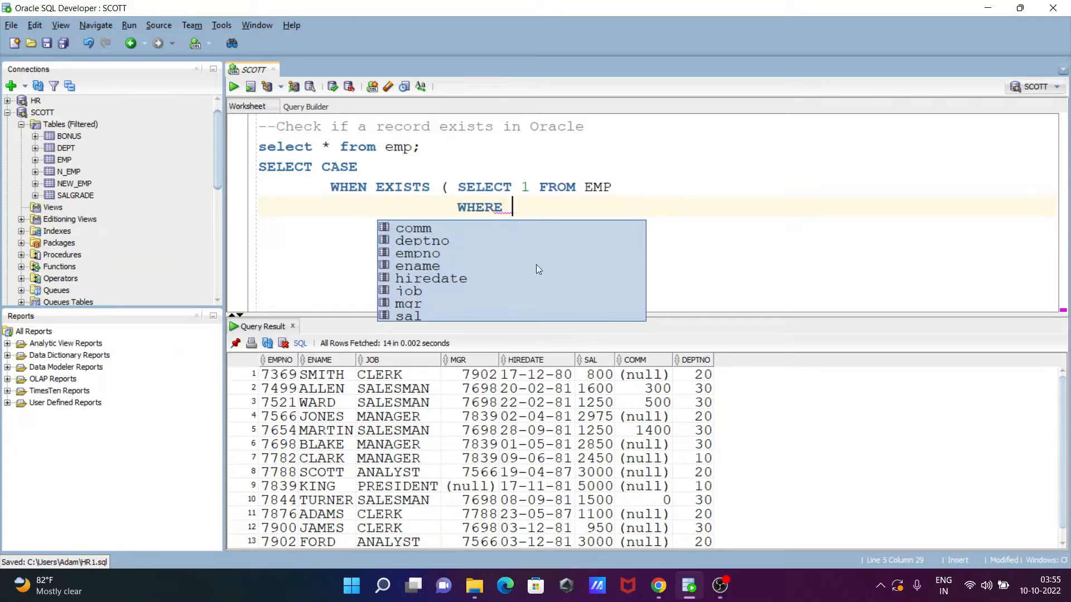
pyautogui.write('E')
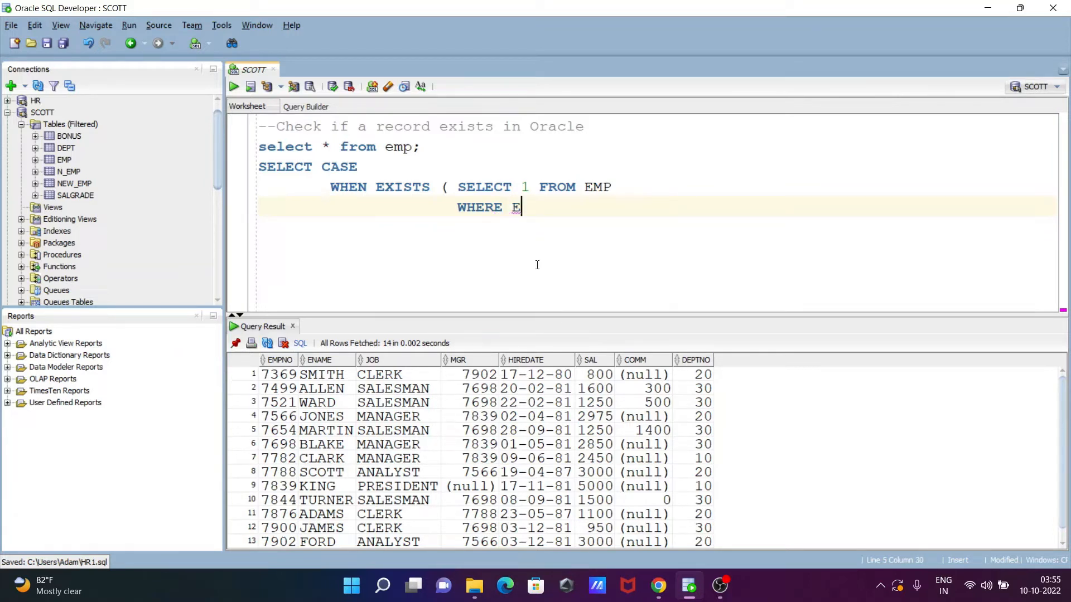
pyautogui.write('NAME')
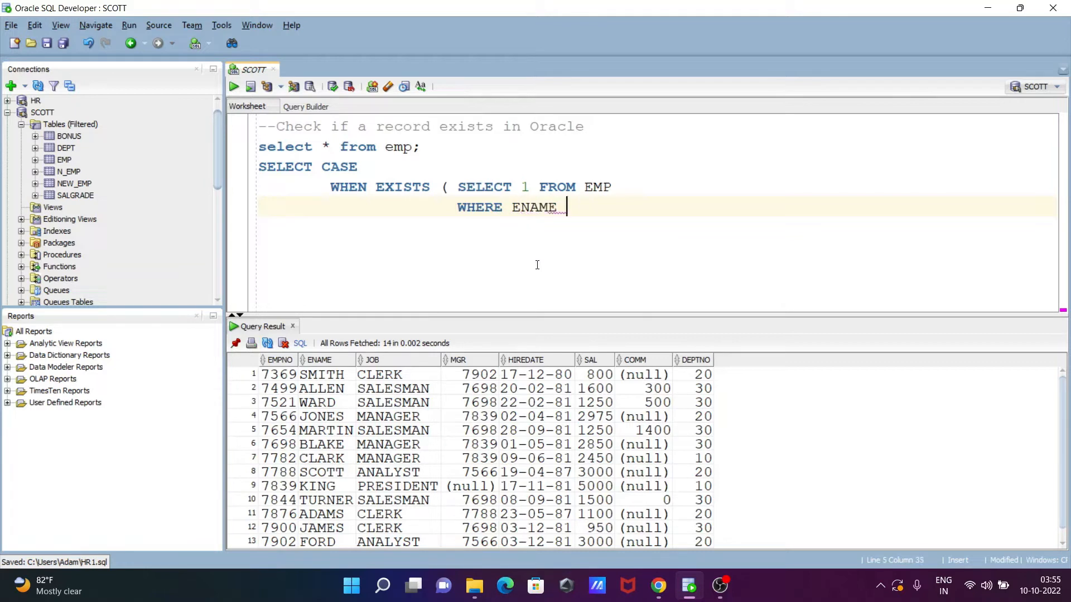
pyautogui.write('=')
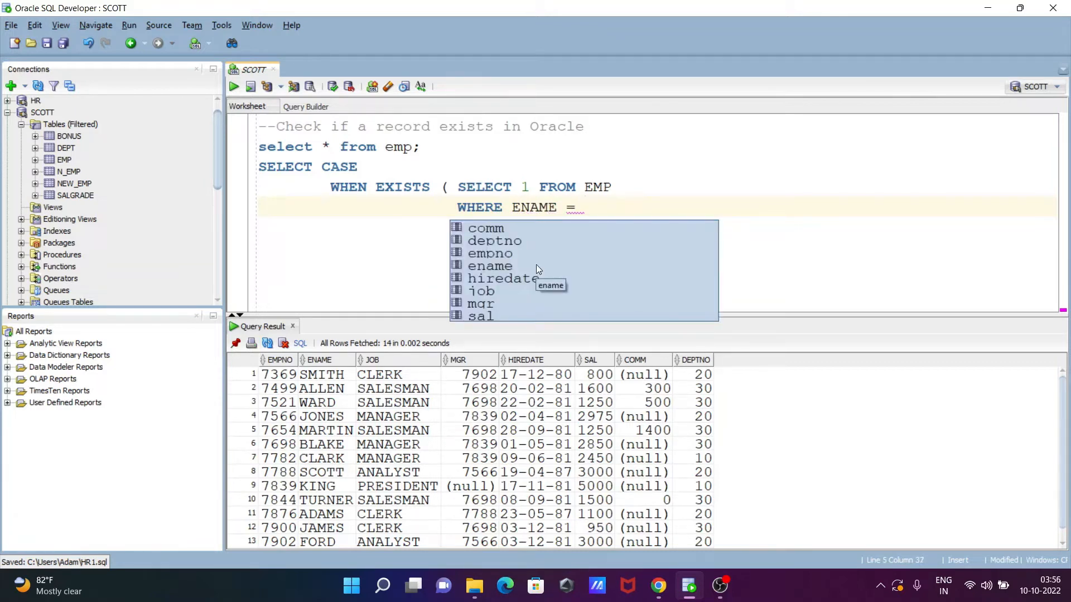
pyautogui.write("'MA")
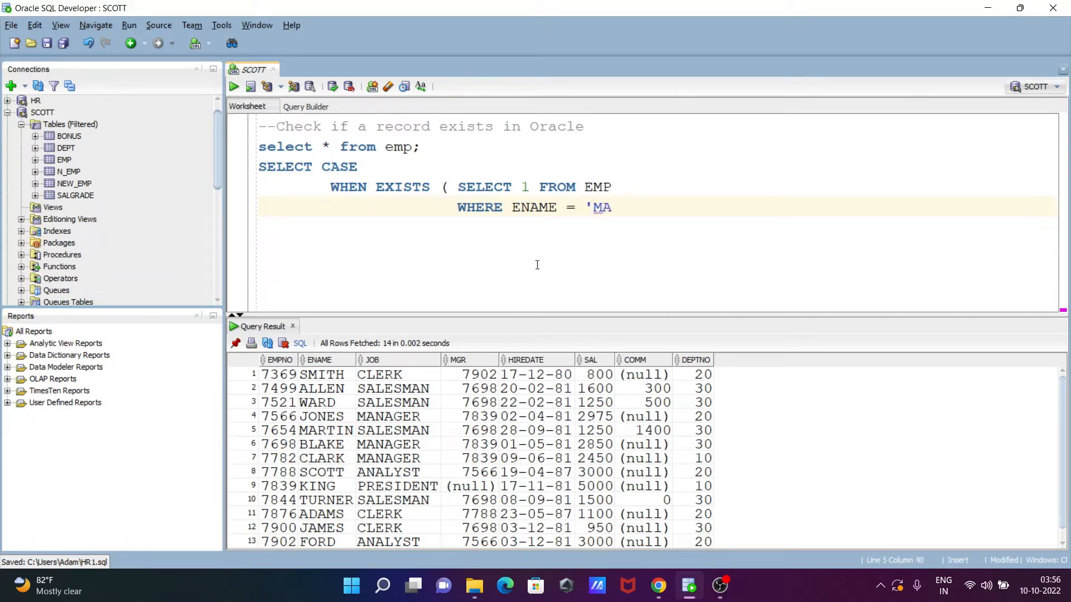
pyautogui.write("RTIN'")
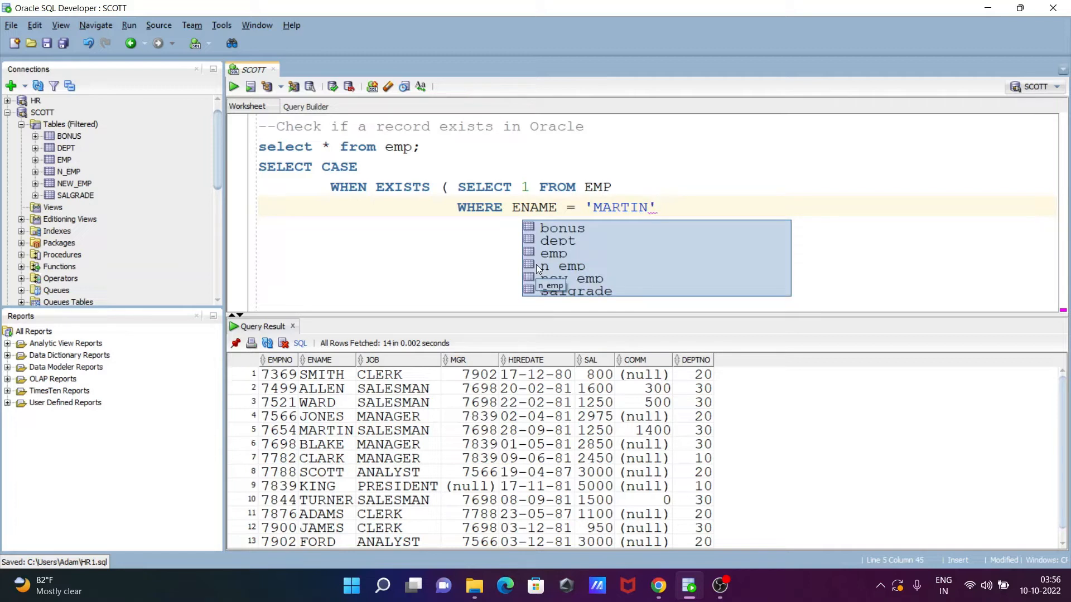
pyautogui.write(')')
pyautogui.write('THE')
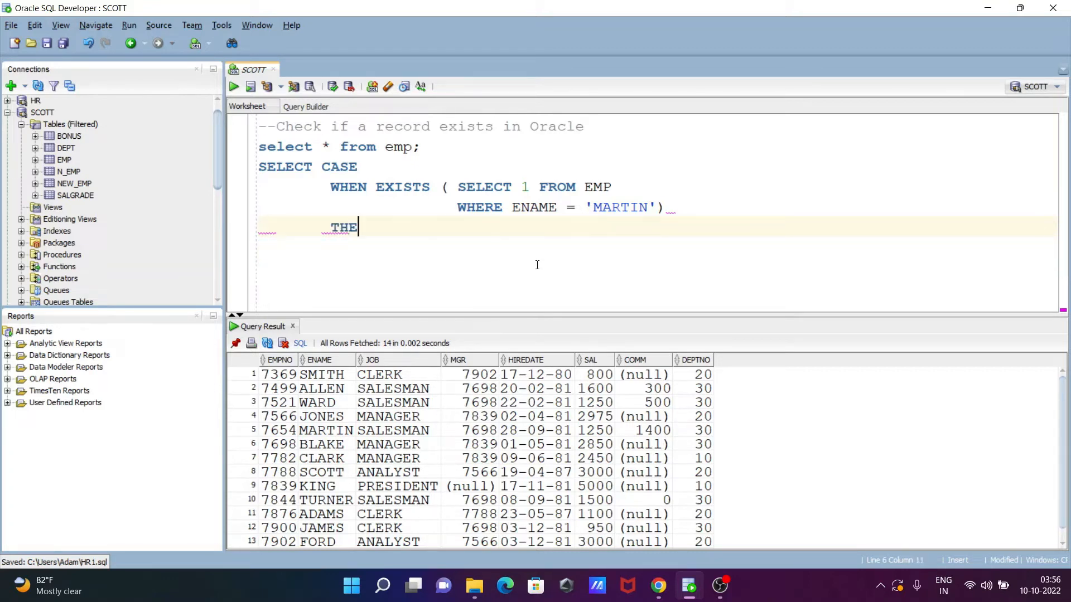
# Complete the CASE with THEN 'Y' ELSE 'N' END and begin a FROM line.
pyautogui.write('N')
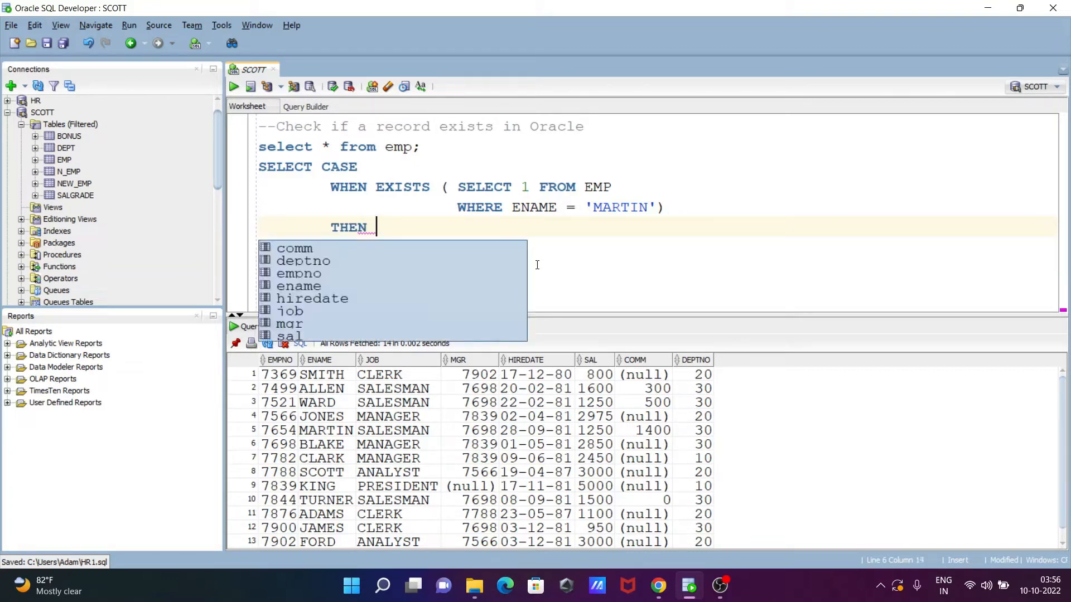
pyautogui.write("'Y")
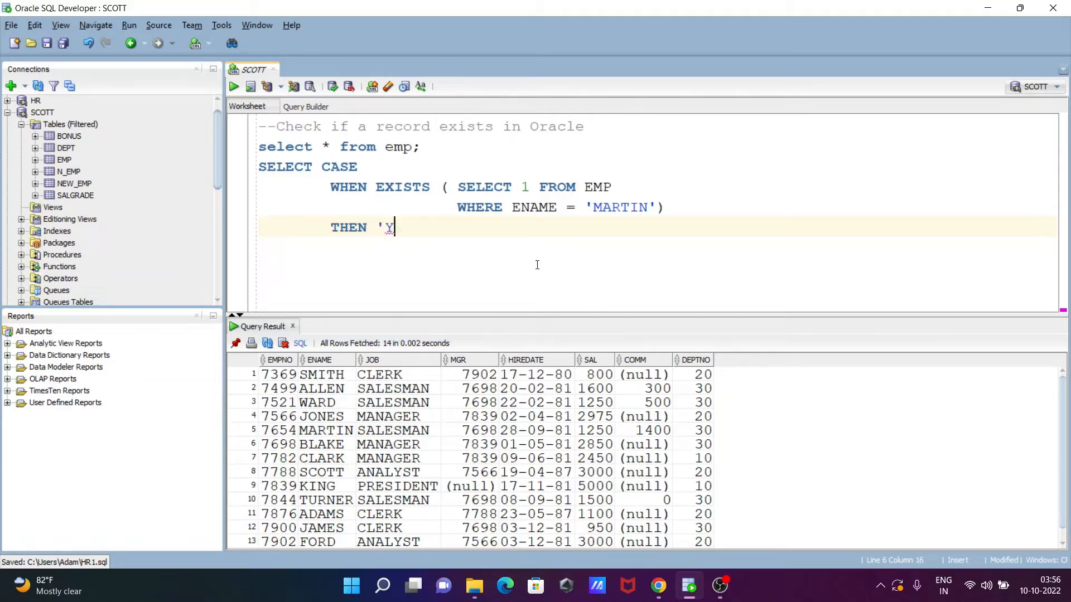
pyautogui.write("'")
pyautogui.write('ELS')
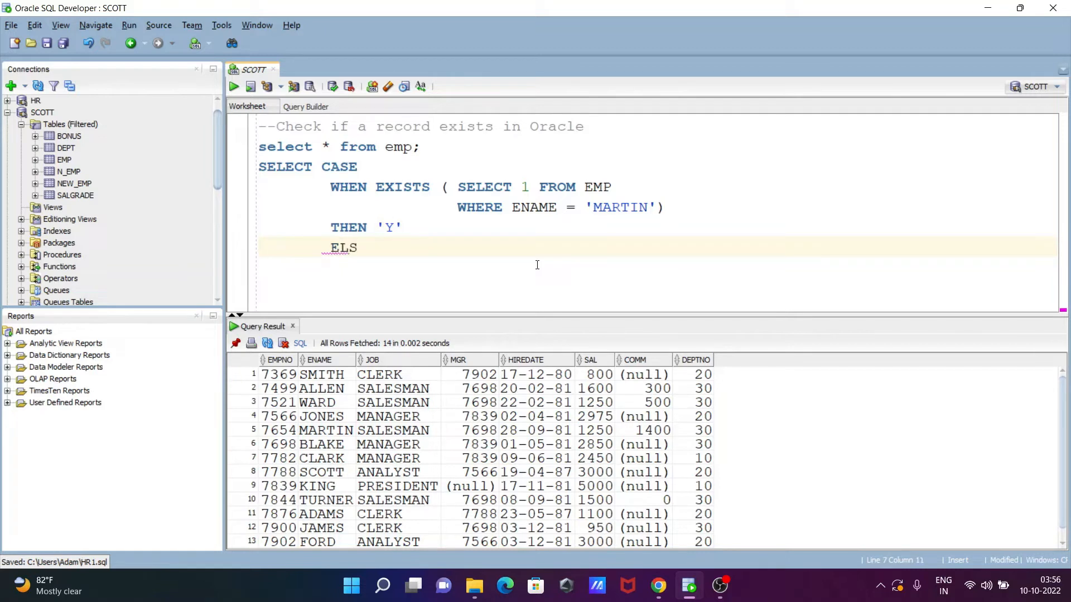
pyautogui.write('E')
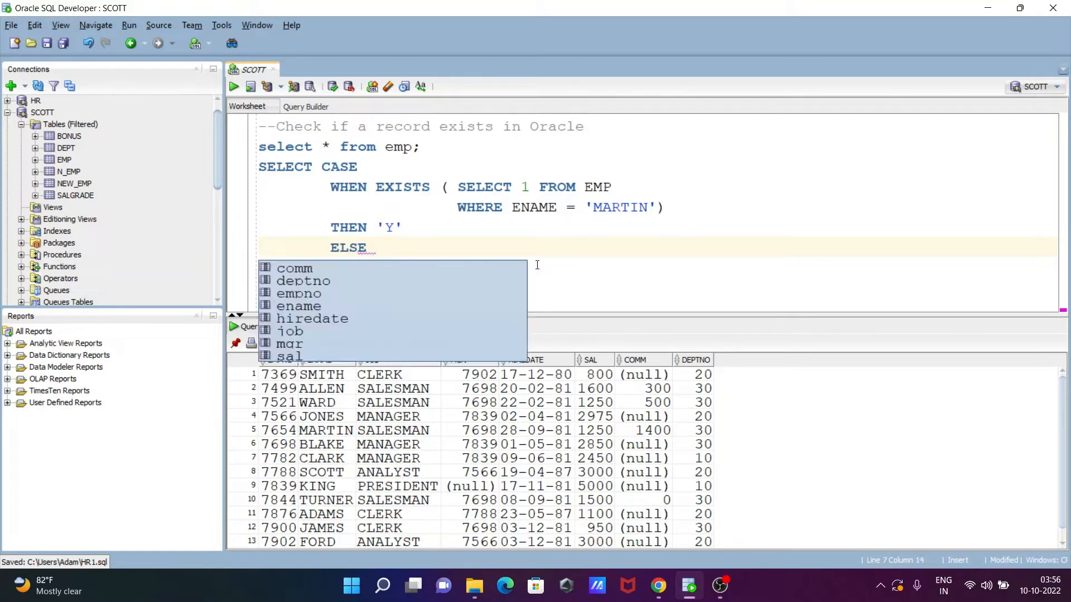
pyautogui.write("'N'")
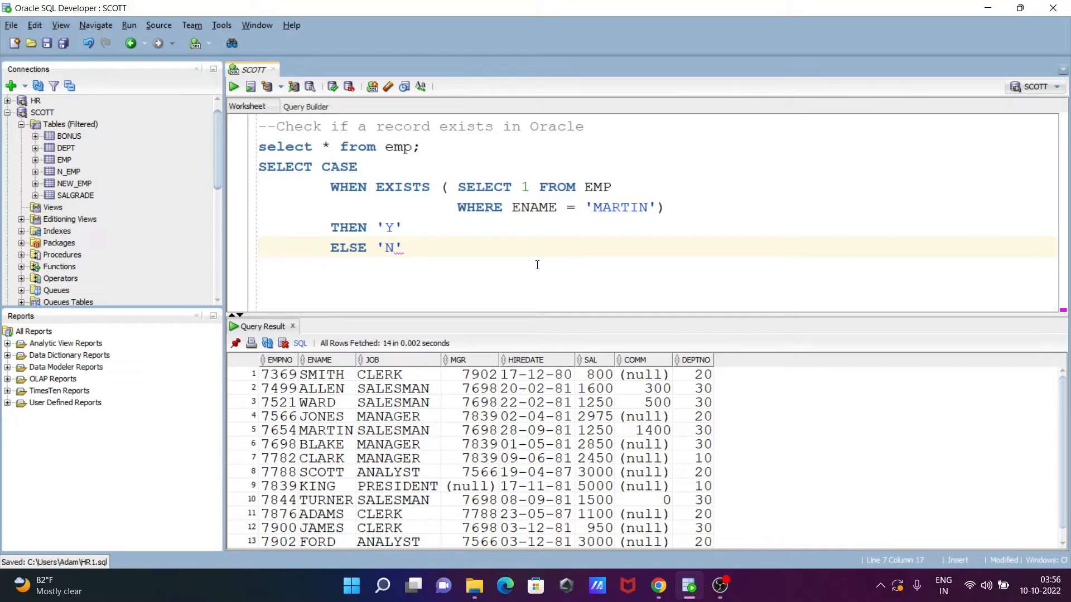
pyautogui.write('EN')
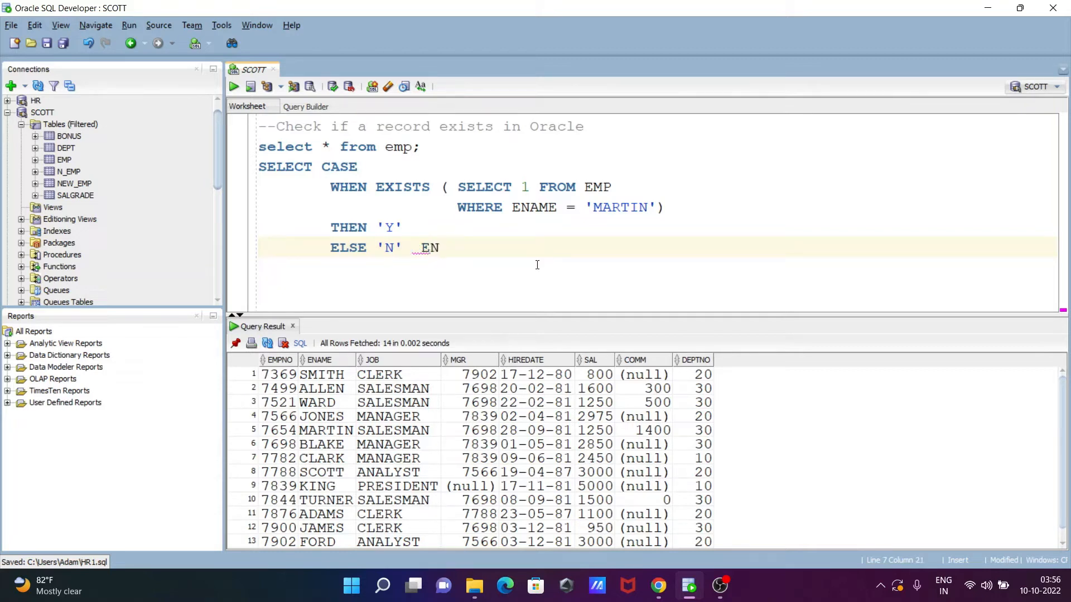
pyautogui.press('Return')
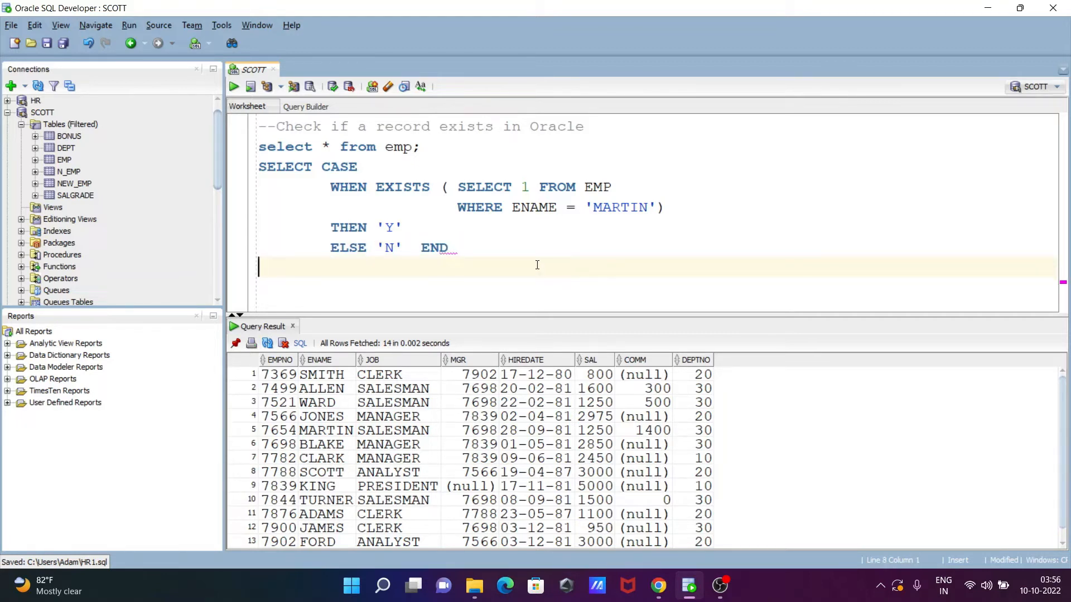
pyautogui.write('FROM')
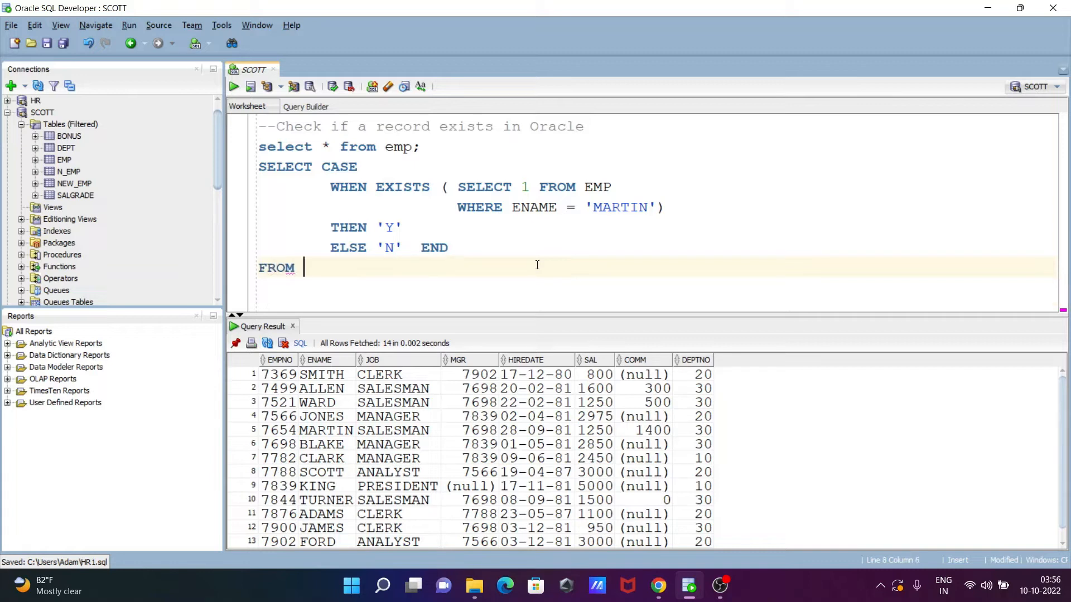
# Finish with FROM DUAL; and run it (Y), then rerun the EMP listing and mark MARTIN.
pyautogui.write('DUAL')
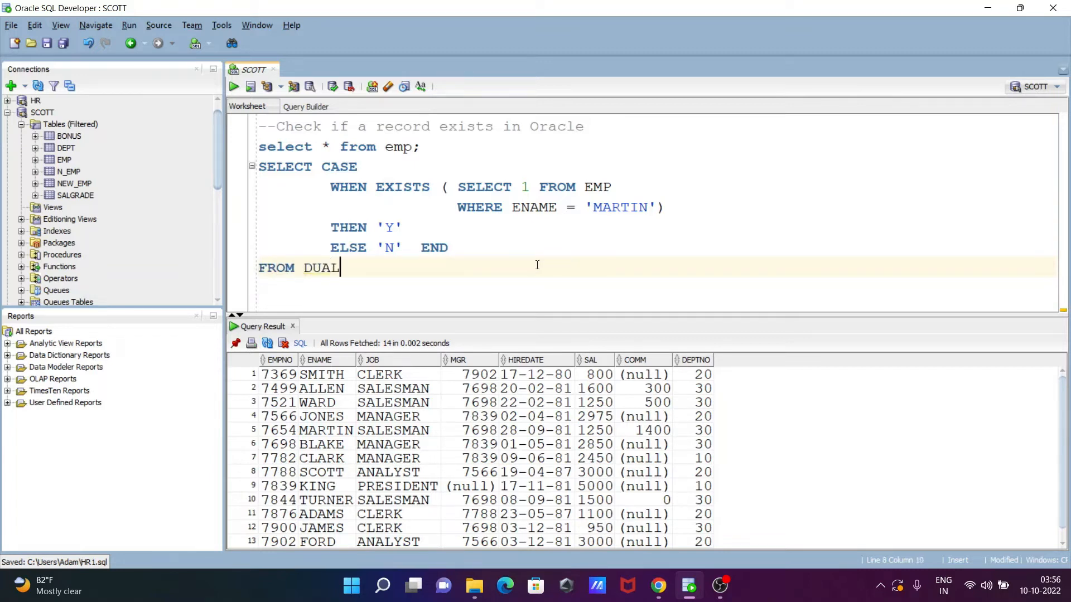
pyautogui.write(';')
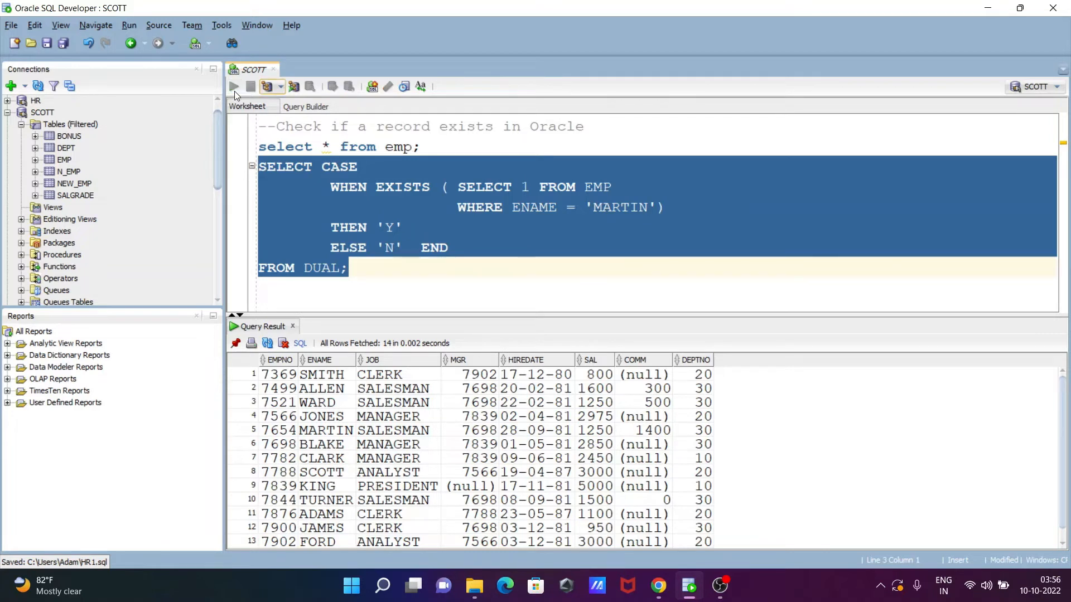
pyautogui.click(233, 86)
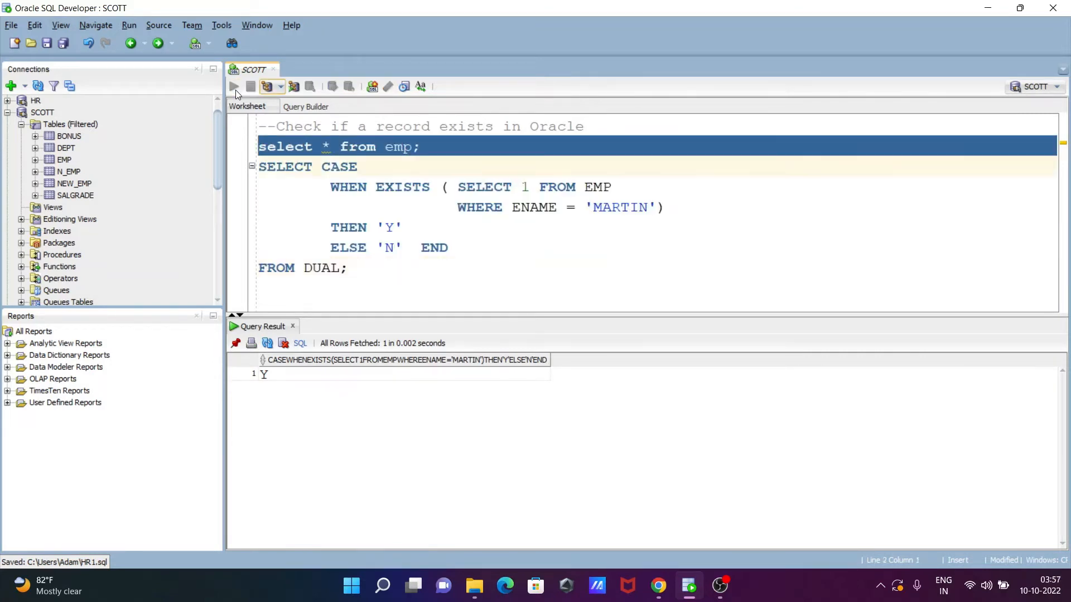
pyautogui.click(233, 86)
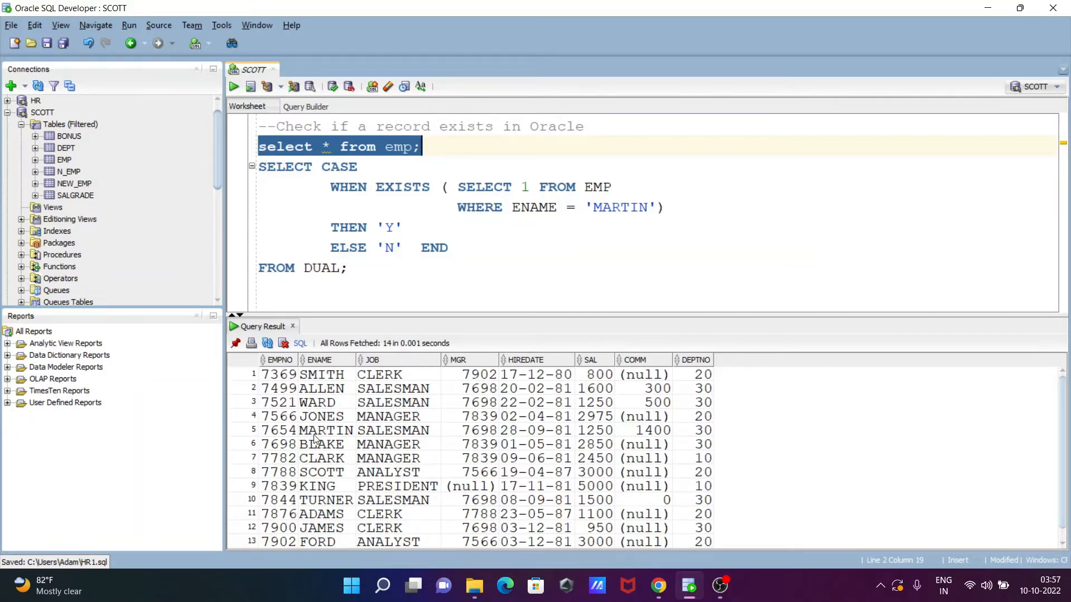
pyautogui.doubleClick(326, 430)
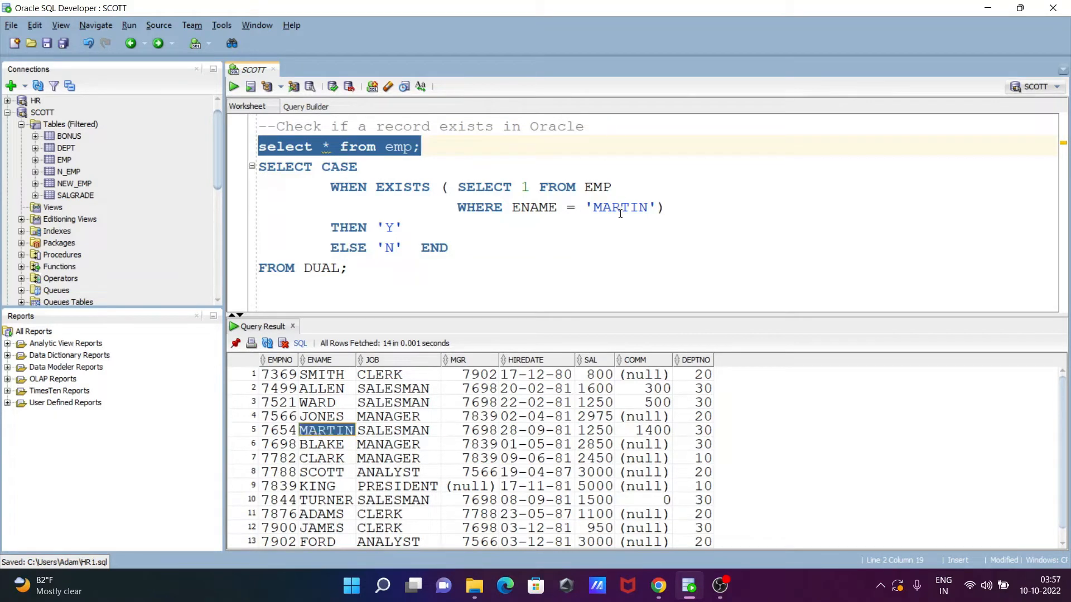
# Change the name to 'MARTIN1', rerun the check to get N, and start an AS alias.
pyautogui.click(649, 207)
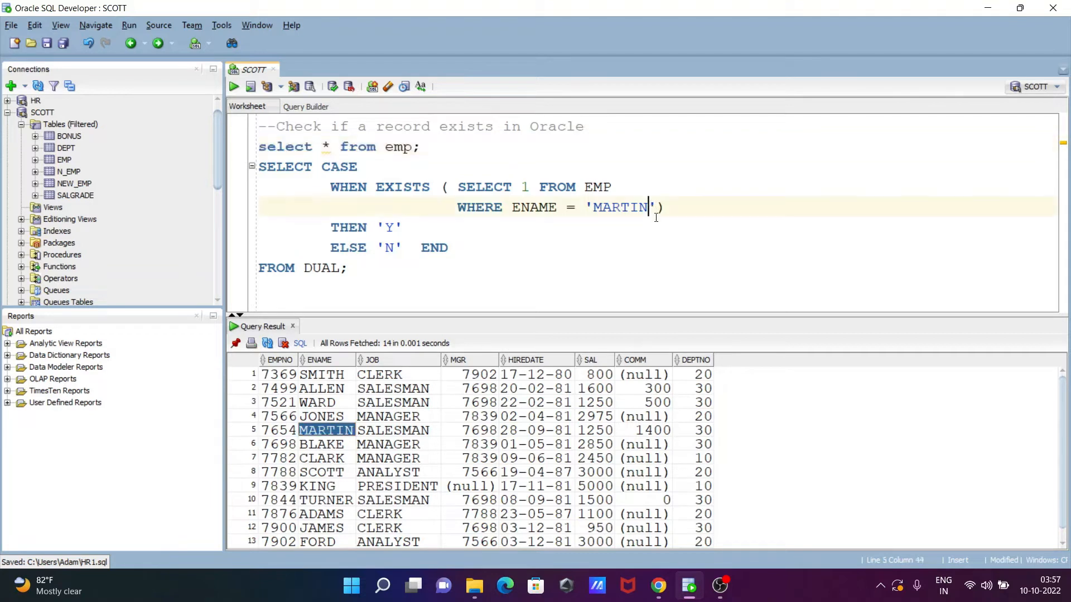
pyautogui.write('1')
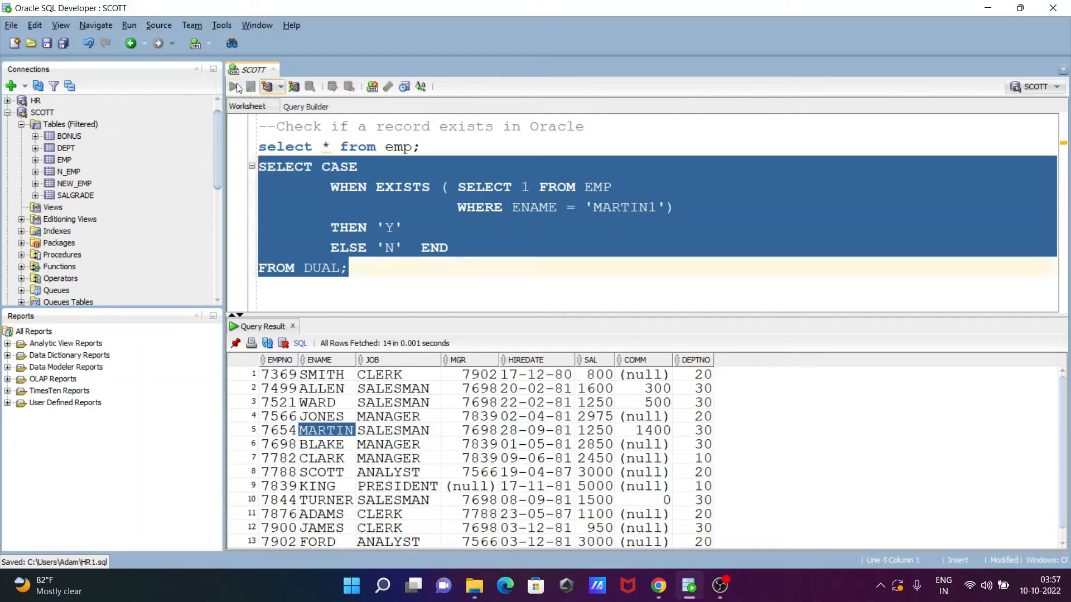
pyautogui.click(234, 86)
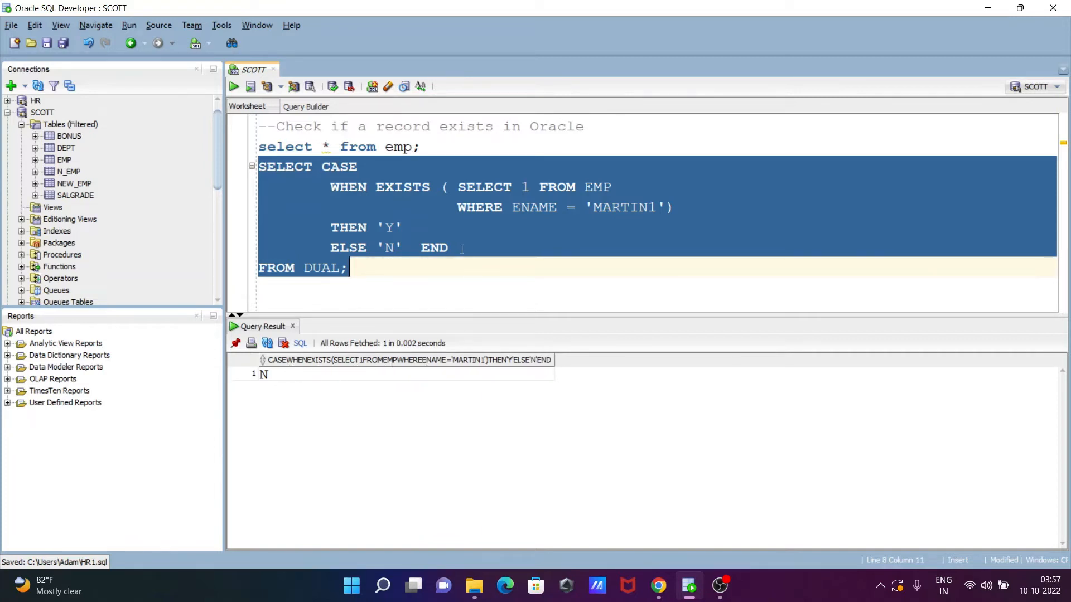
pyautogui.write('AS')
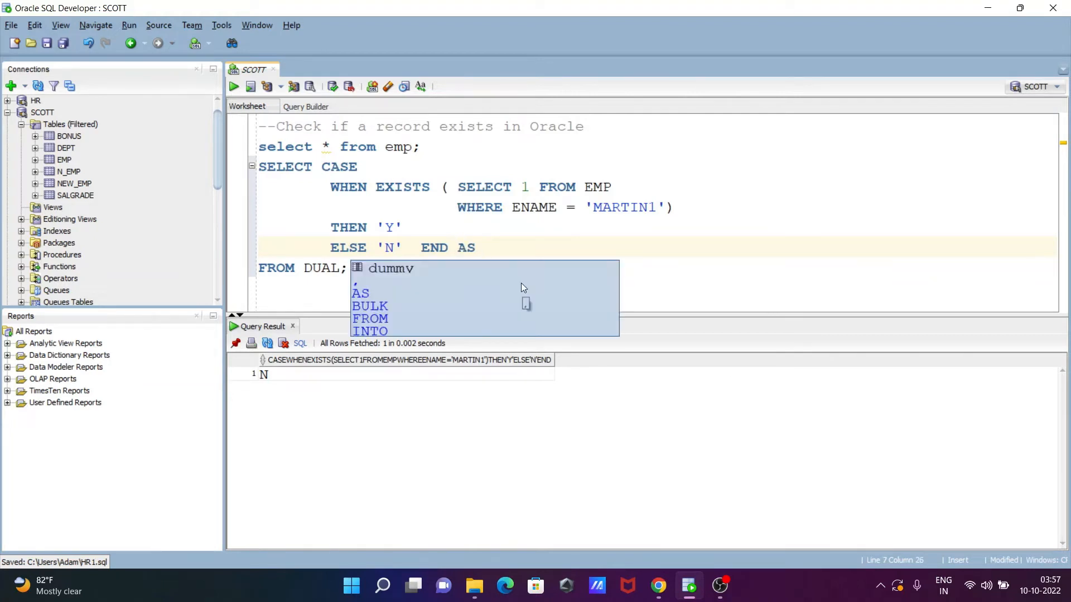
# Alias the CASE column AS COL and rerun, still showing N.
pyautogui.write('COL')
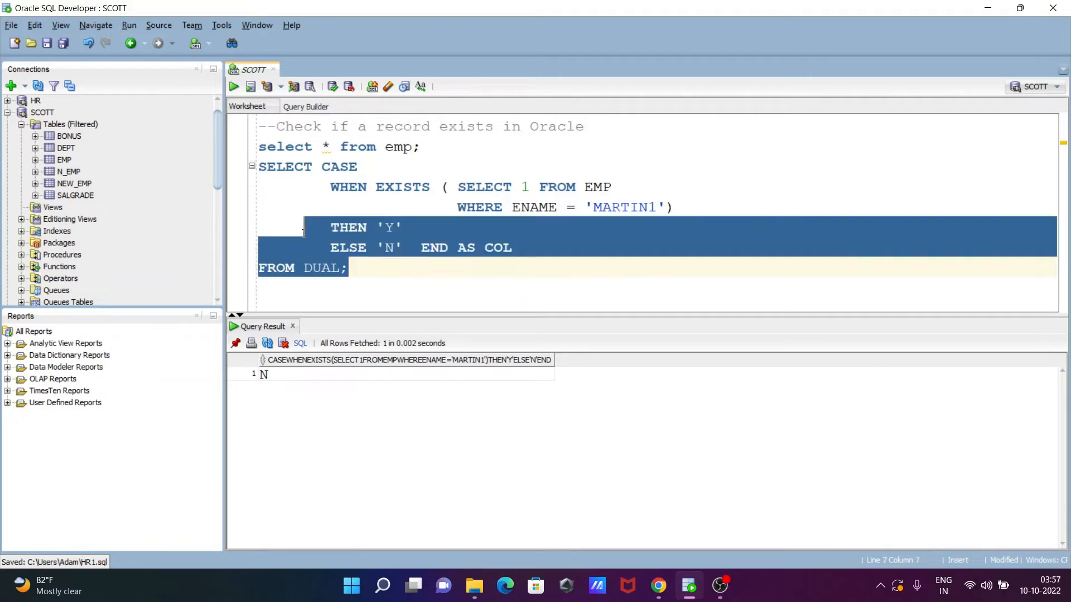
pyautogui.click(234, 86)
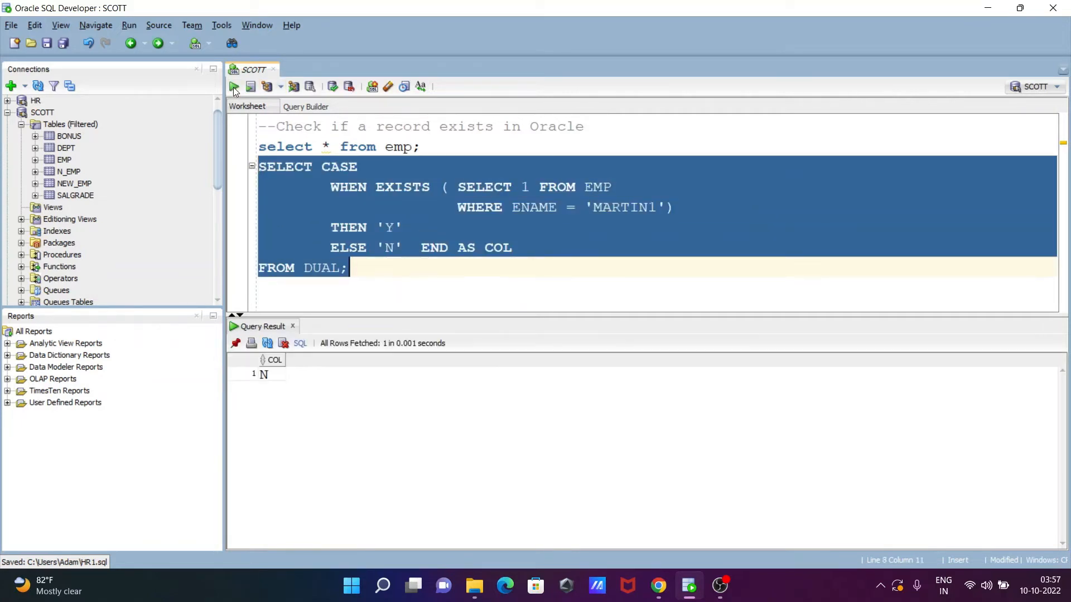
pyautogui.moveTo(371, 280)
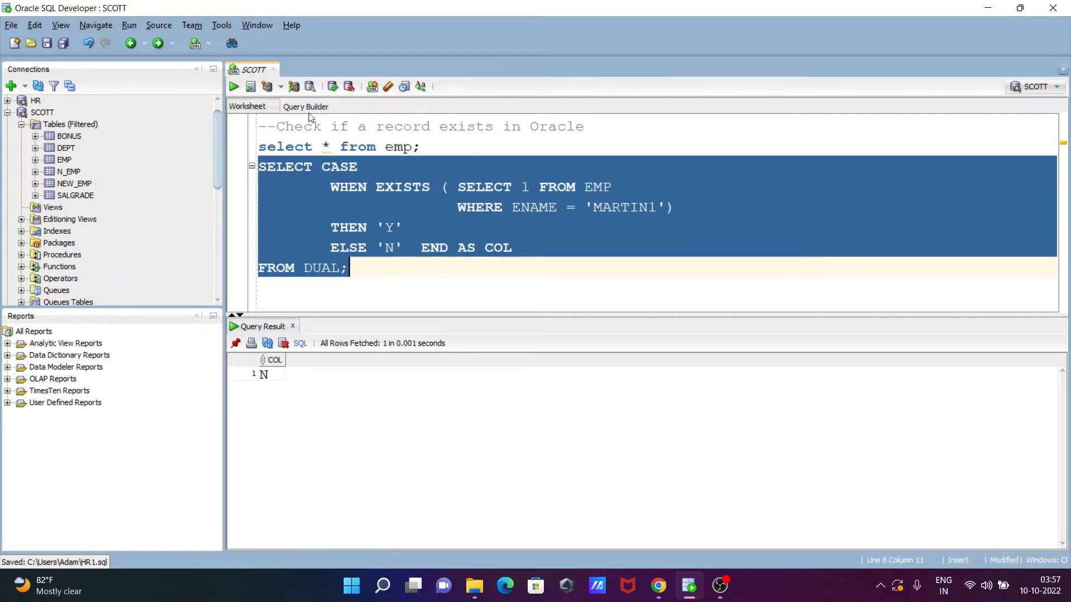
# Change the checked name to 'JONES' and rerun the existence check, returning Y.
pyautogui.click(656, 206)
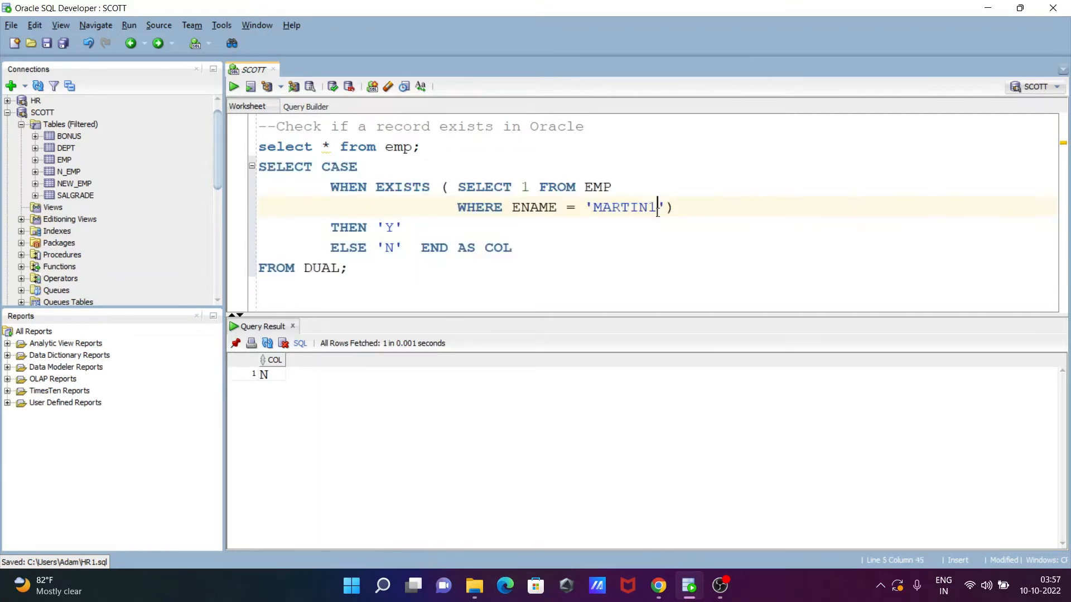
pyautogui.press('Backspace')
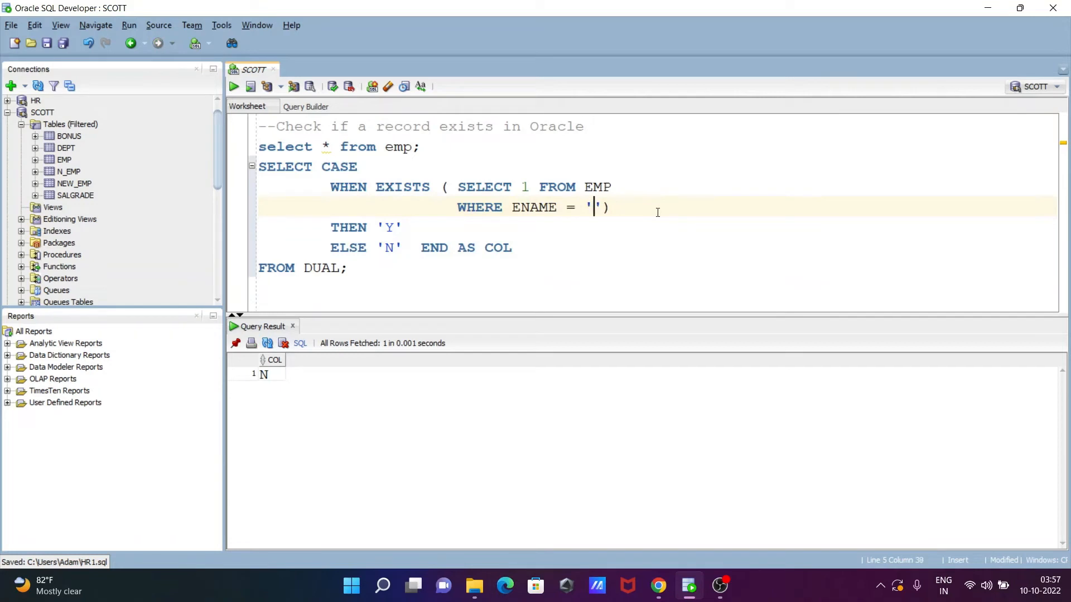
pyautogui.write('JON')
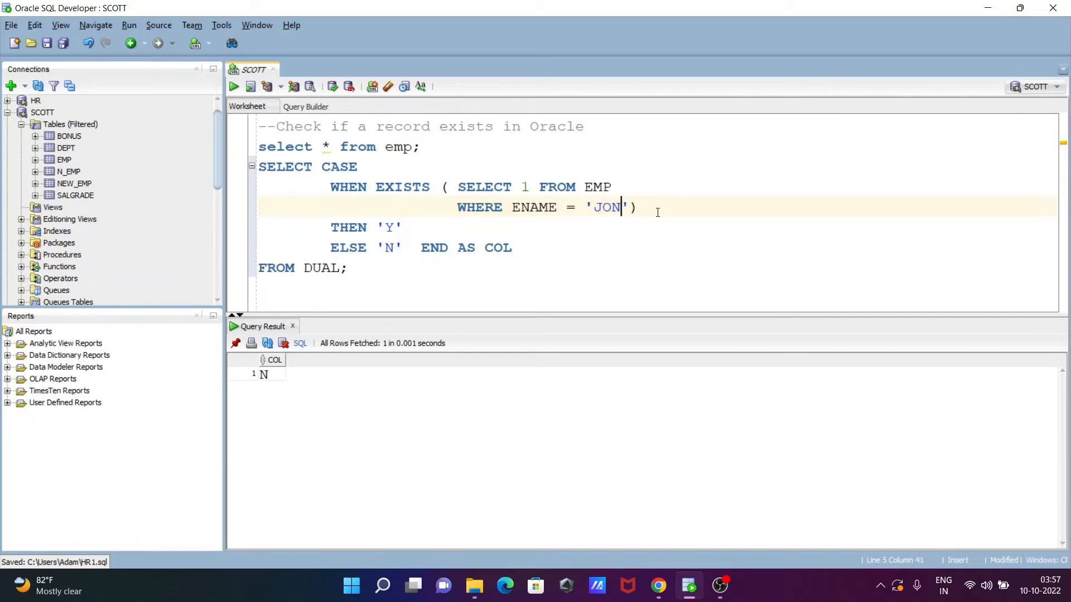
pyautogui.write('ES')
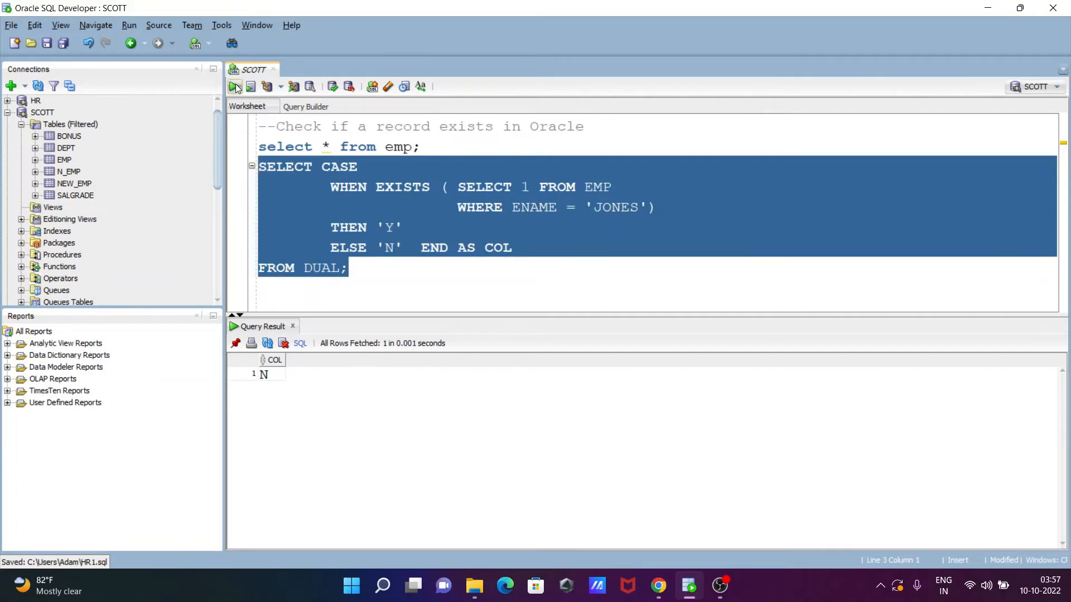
pyautogui.click(234, 86)
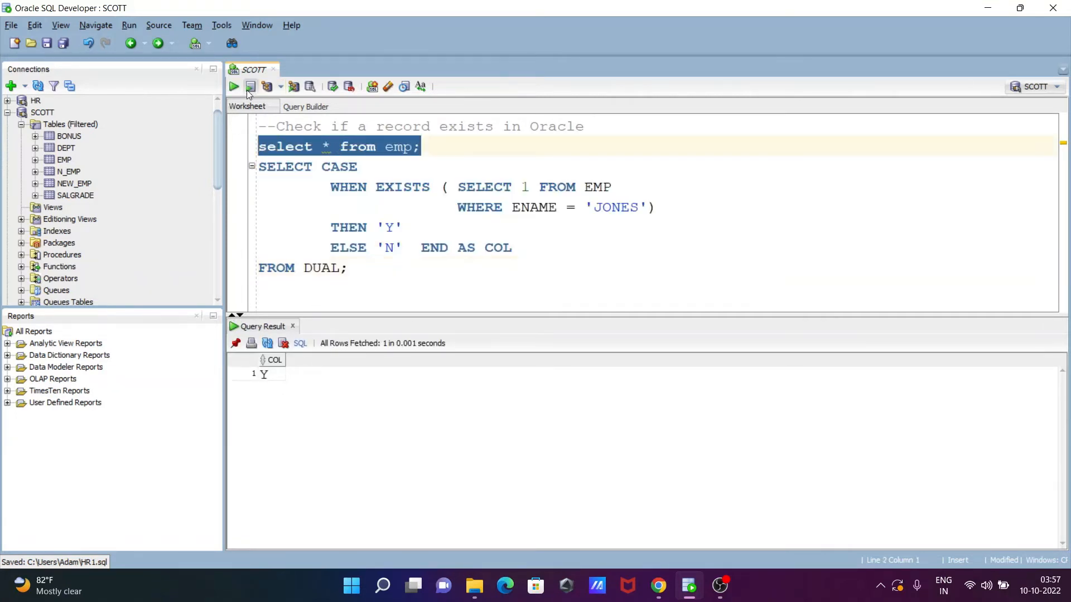
# Rerun the all-rows EMP query, deselect the text, and close its results.
pyautogui.click(233, 86)
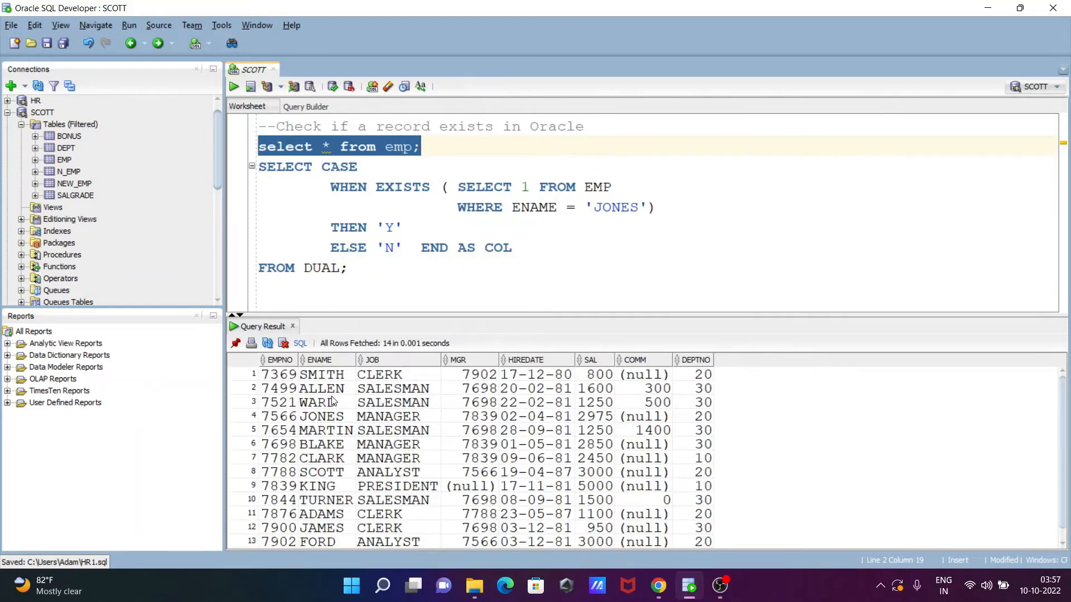
pyautogui.click(408, 268)
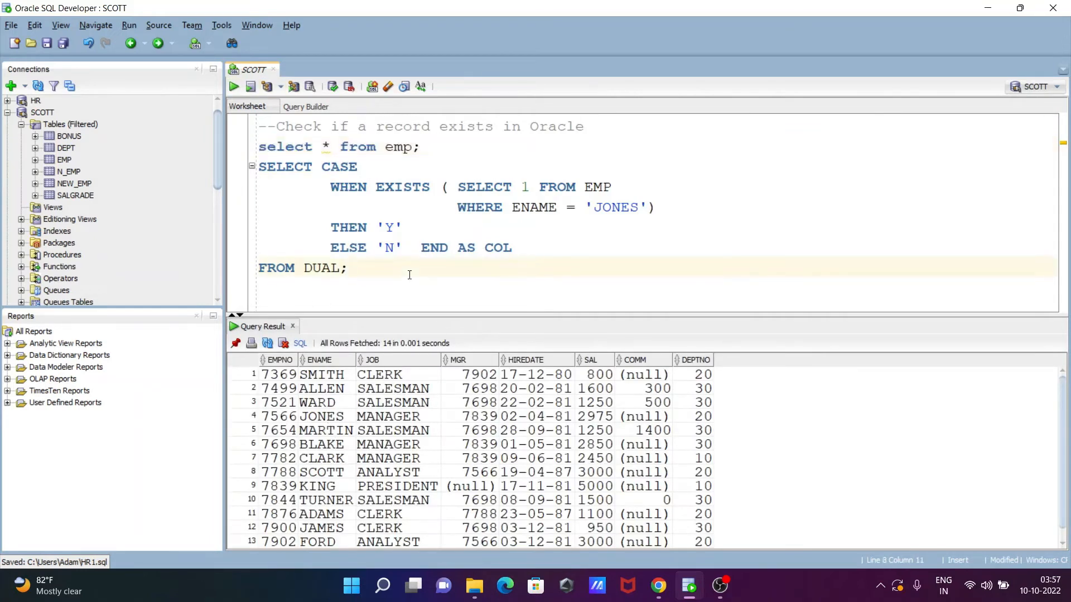
pyautogui.click(292, 325)
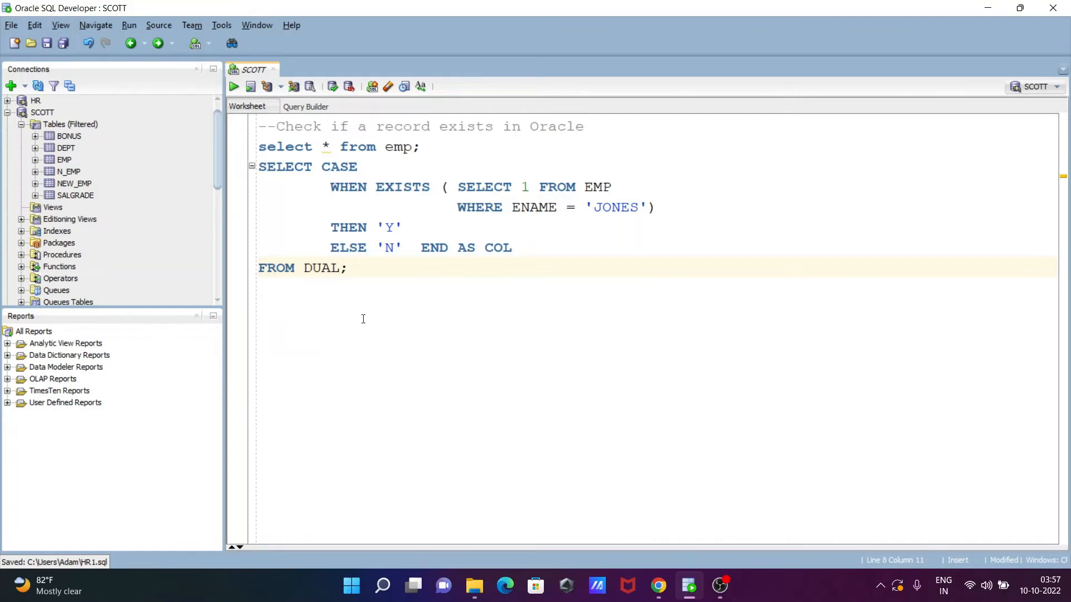
# Below the CASE query, type SELECT COUNT(*) FROM DUAL WHERE EXISTS (.
pyautogui.click(349, 268)
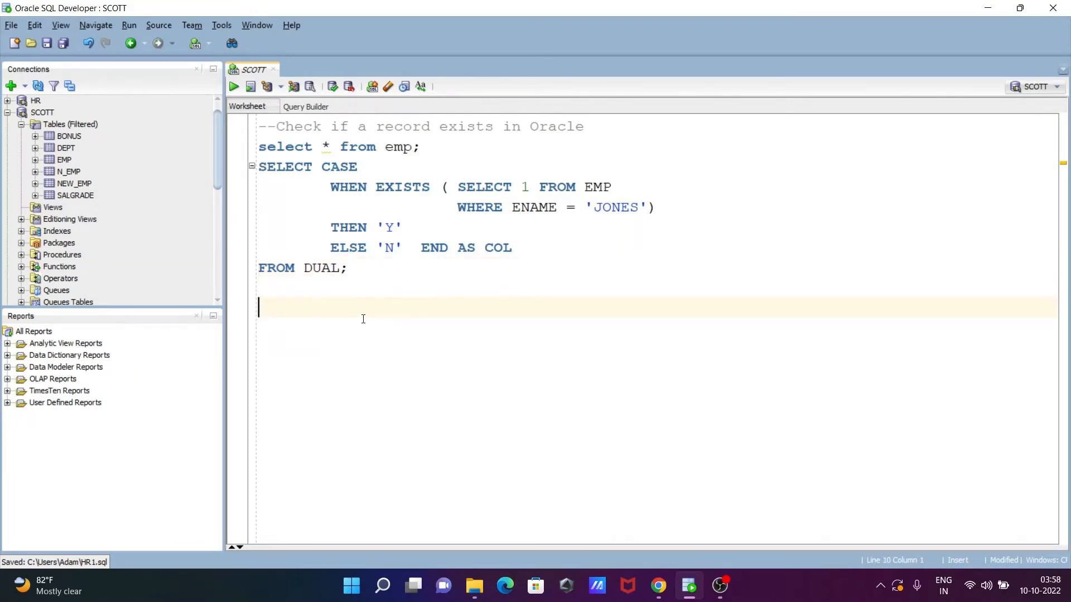
pyautogui.write('SEL')
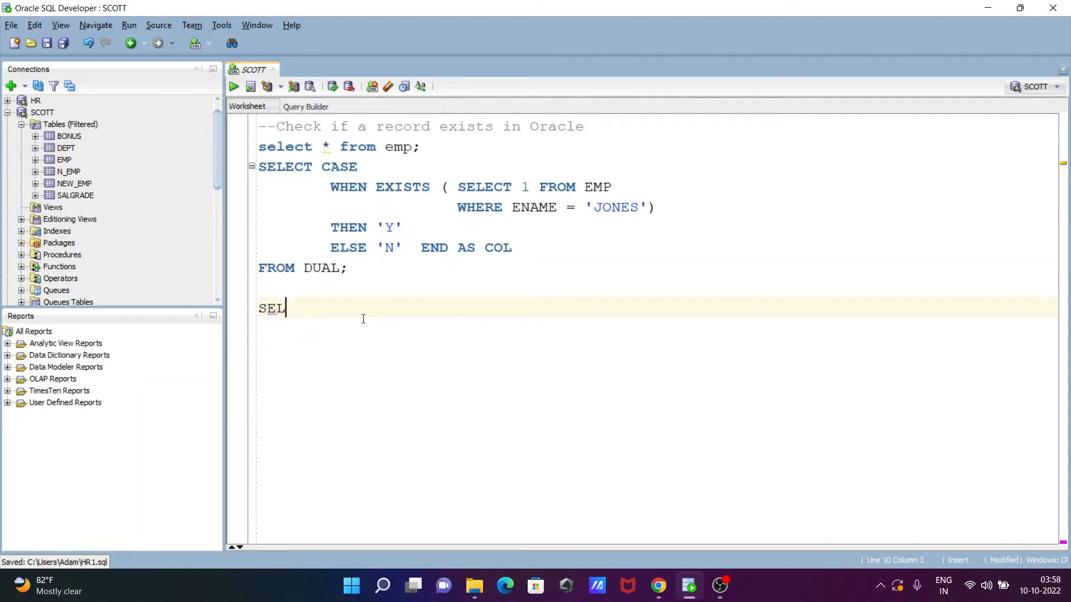
pyautogui.write('ECT')
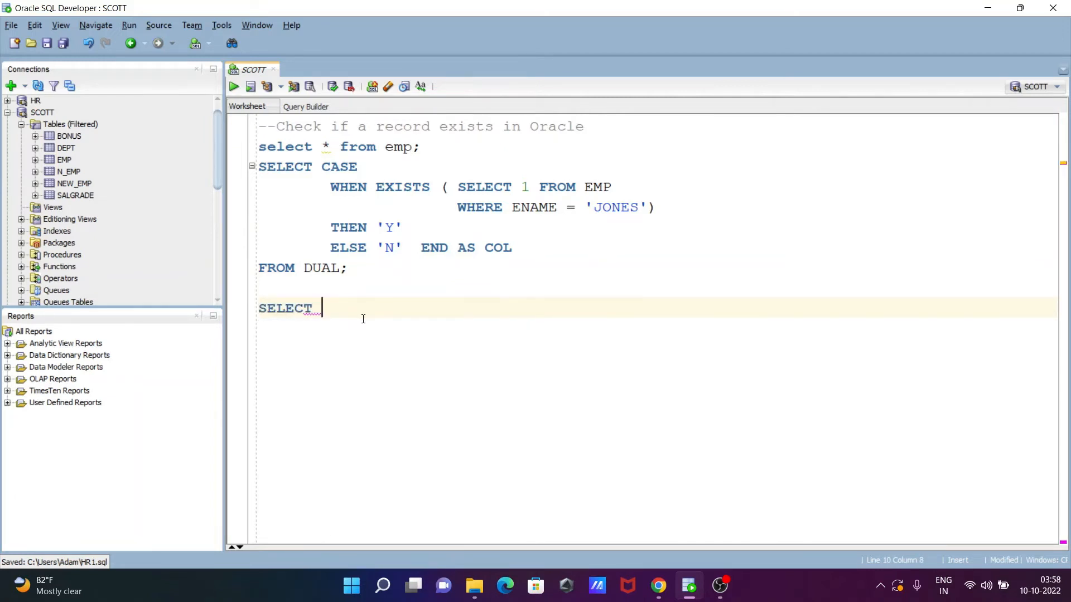
pyautogui.write('C')
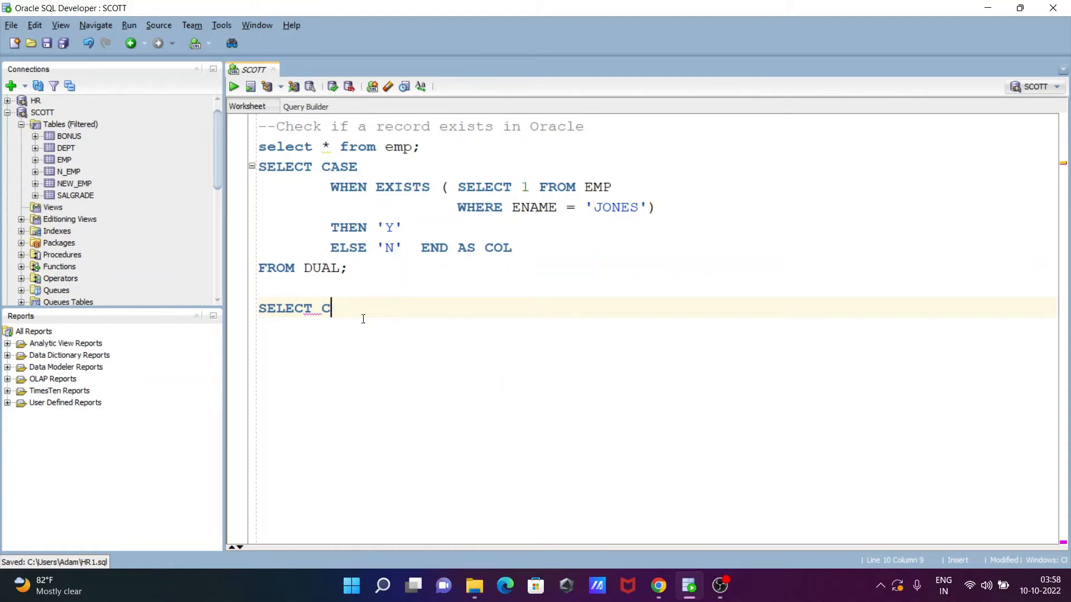
pyautogui.write('OUNT (')
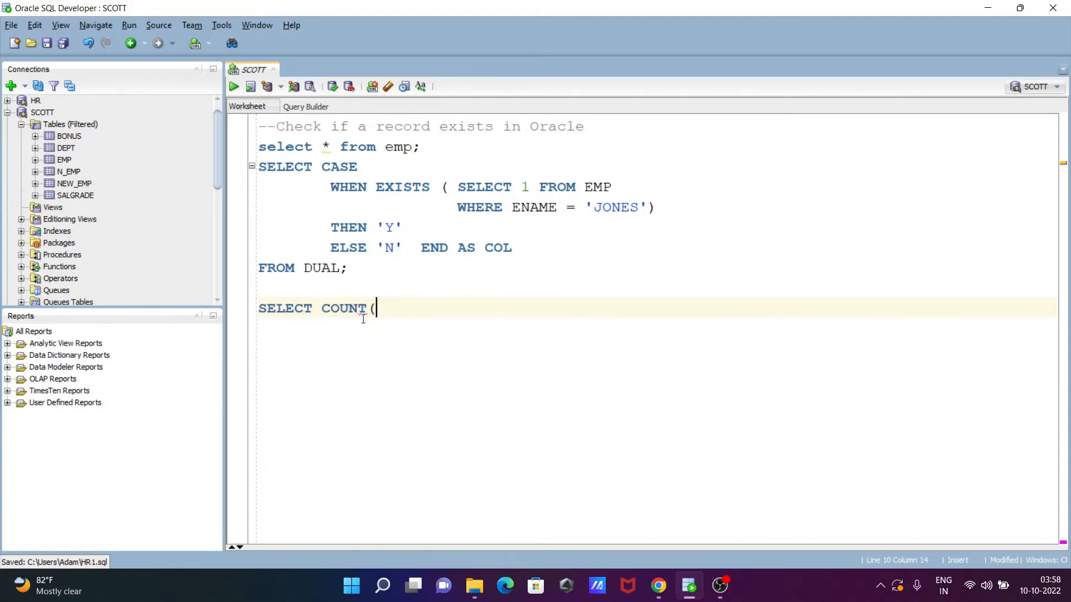
pyautogui.write('*)')
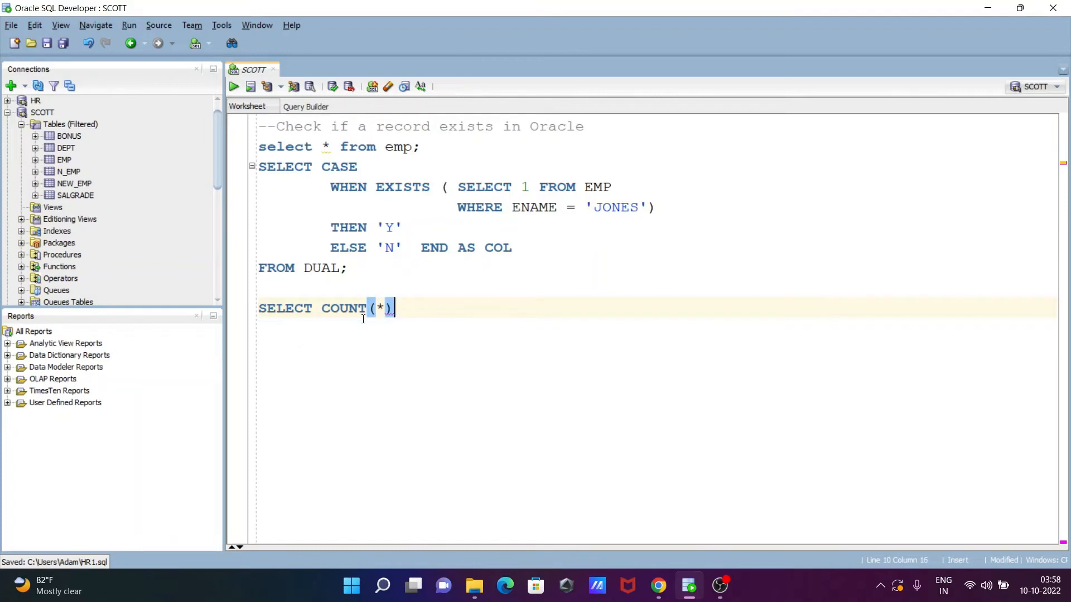
pyautogui.write('FROM DU')
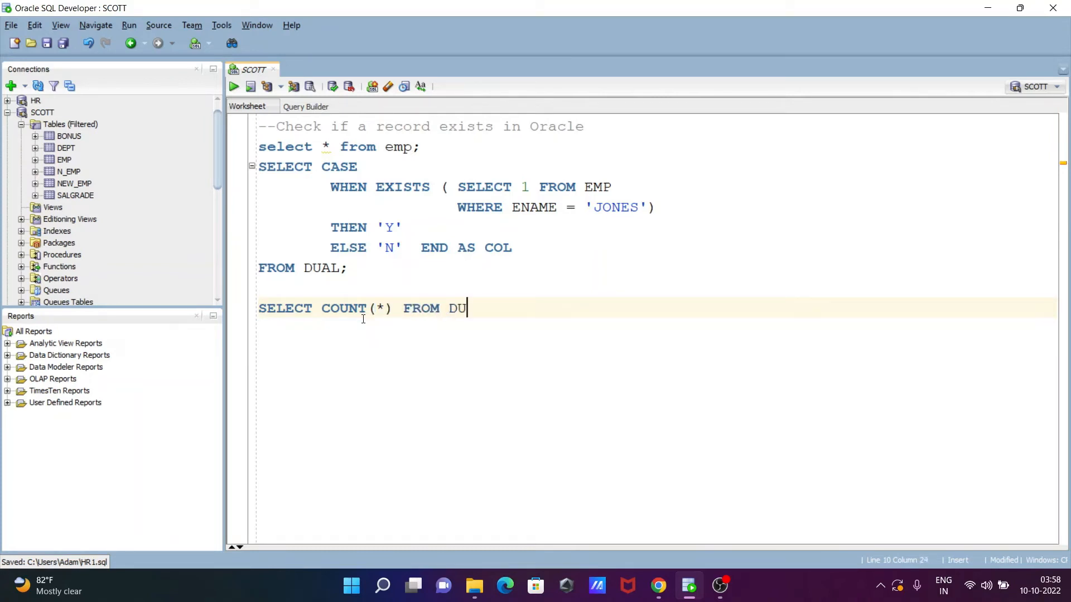
pyautogui.write('AL')
pyautogui.write('WH')
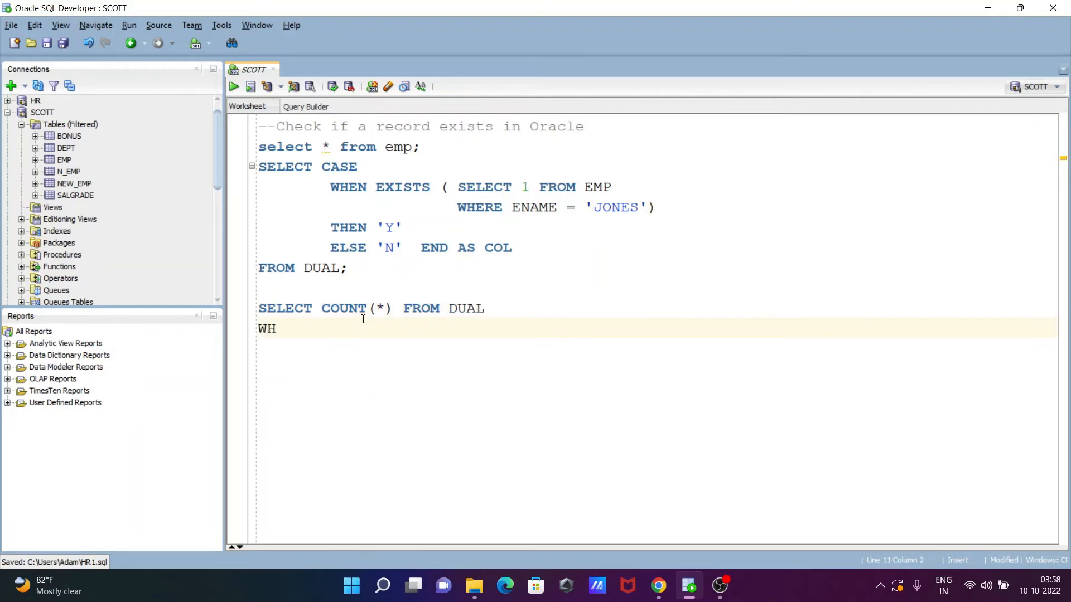
pyautogui.write('ERE')
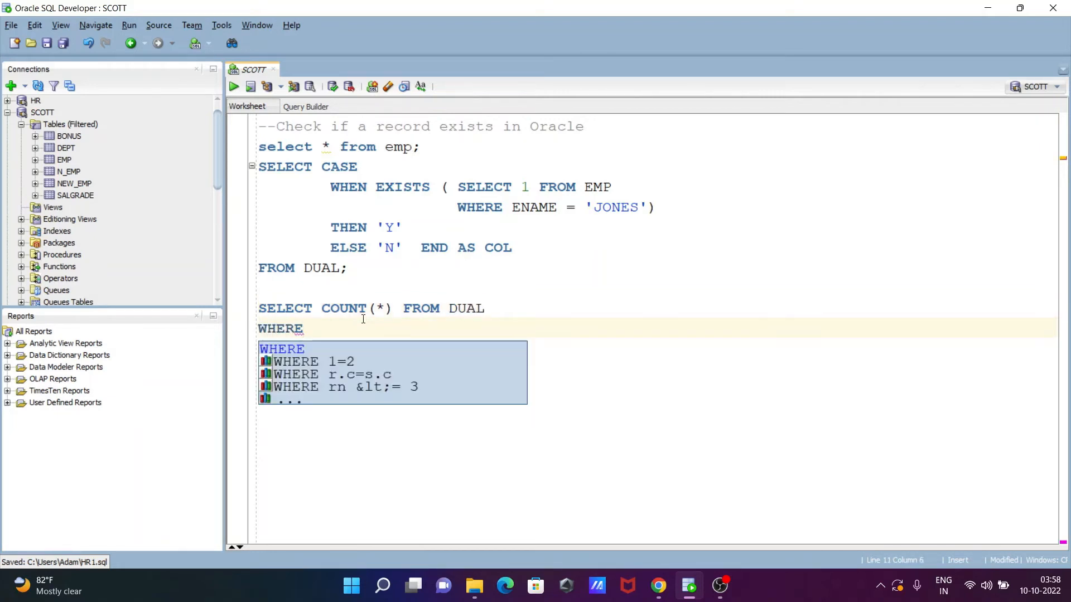
pyautogui.write('EXIS')
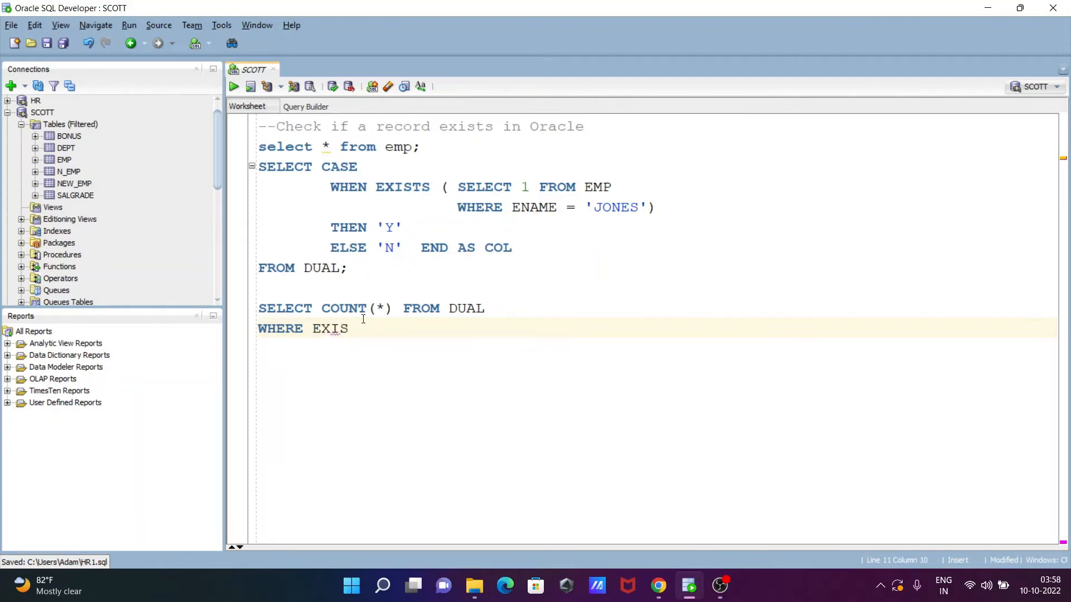
pyautogui.write('TS')
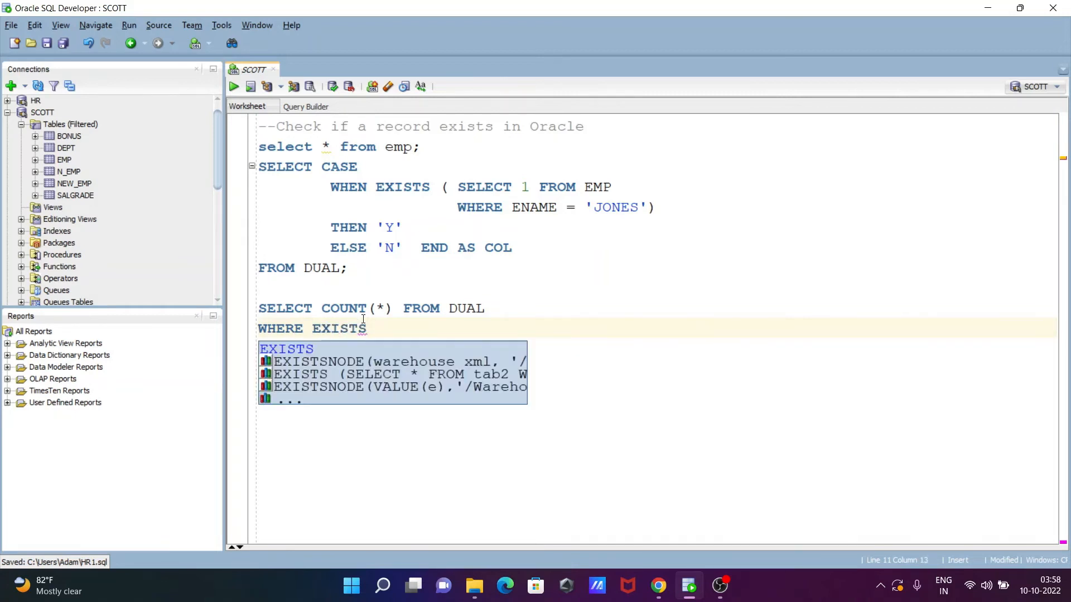
pyautogui.write('(')
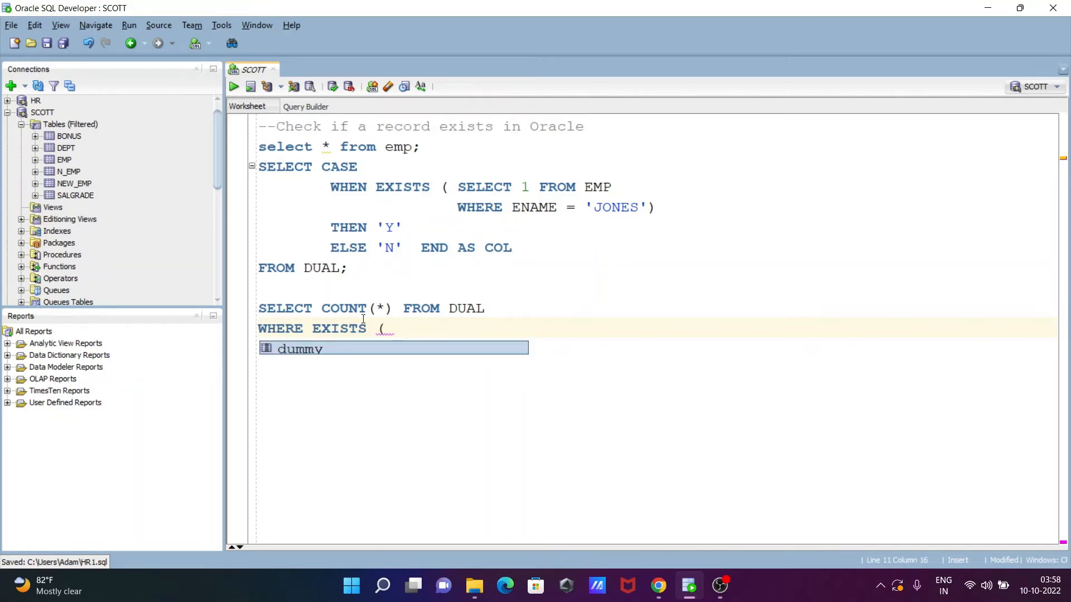
# Add the subquery SELECT 1 FROM EMP with a new line beginning WHERE ENAME ='.
pyautogui.write('SELECT')
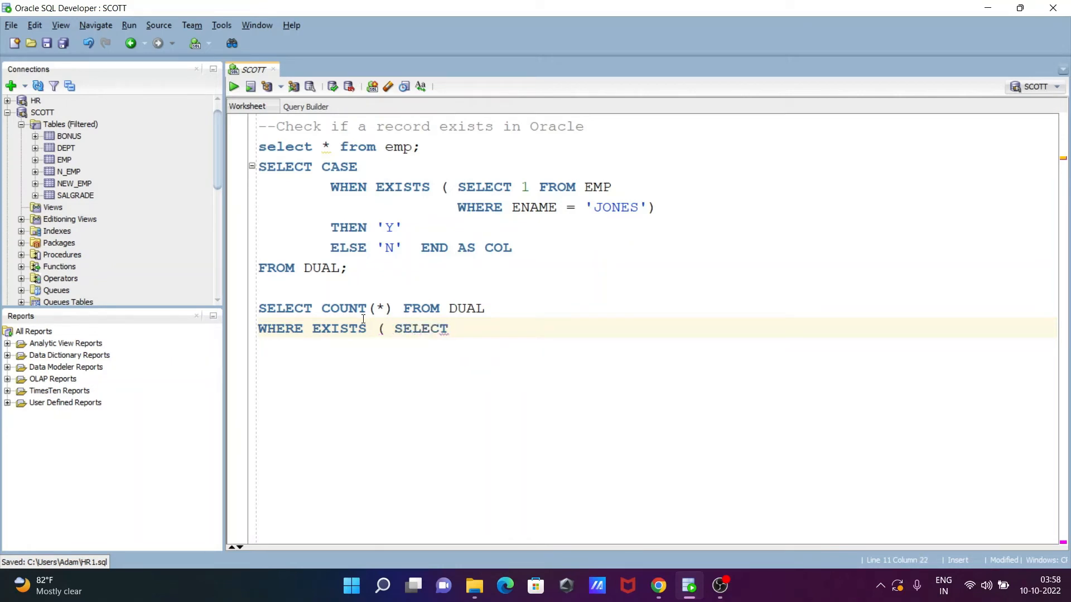
pyautogui.write('1')
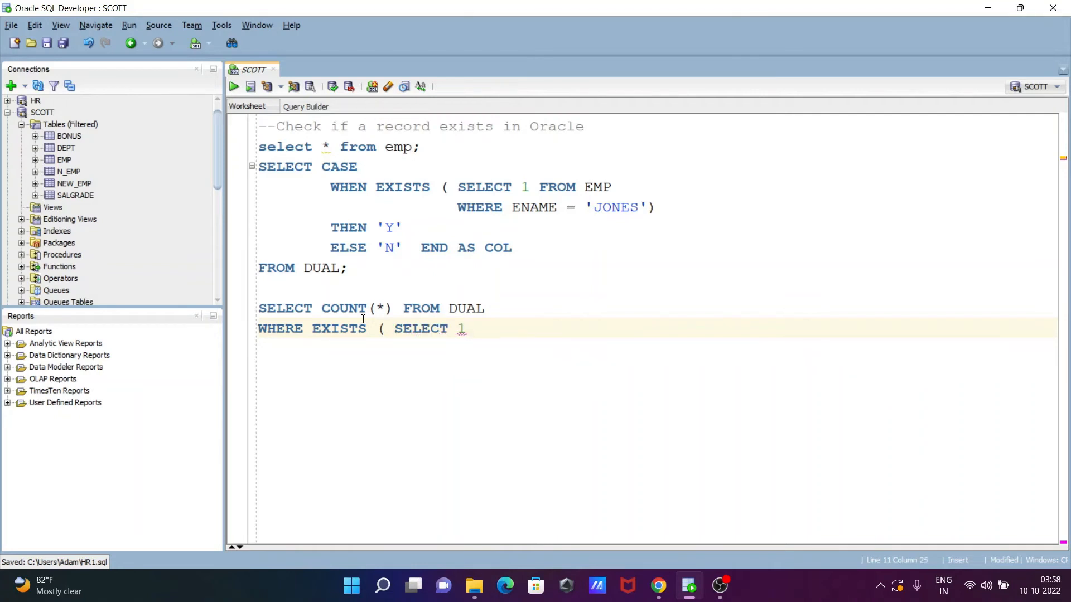
pyautogui.write('FROM E')
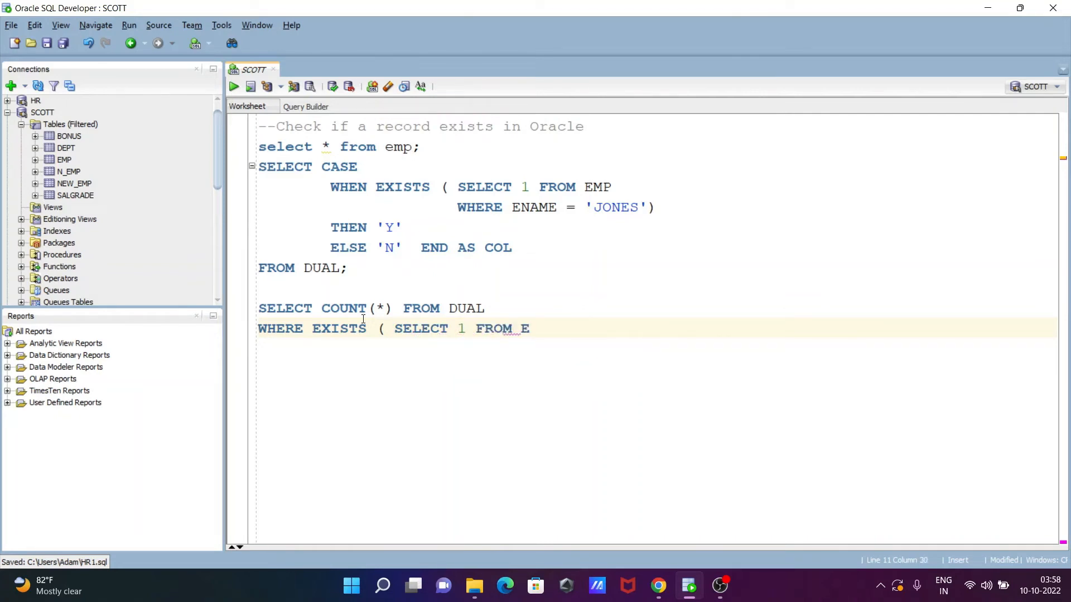
pyautogui.write('M')
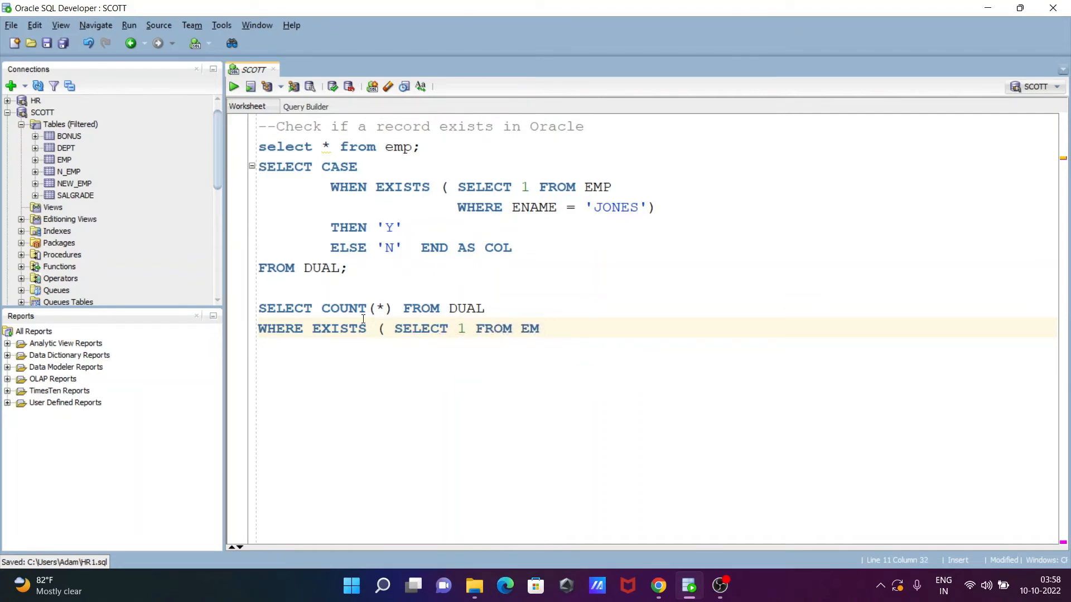
pyautogui.write('P')
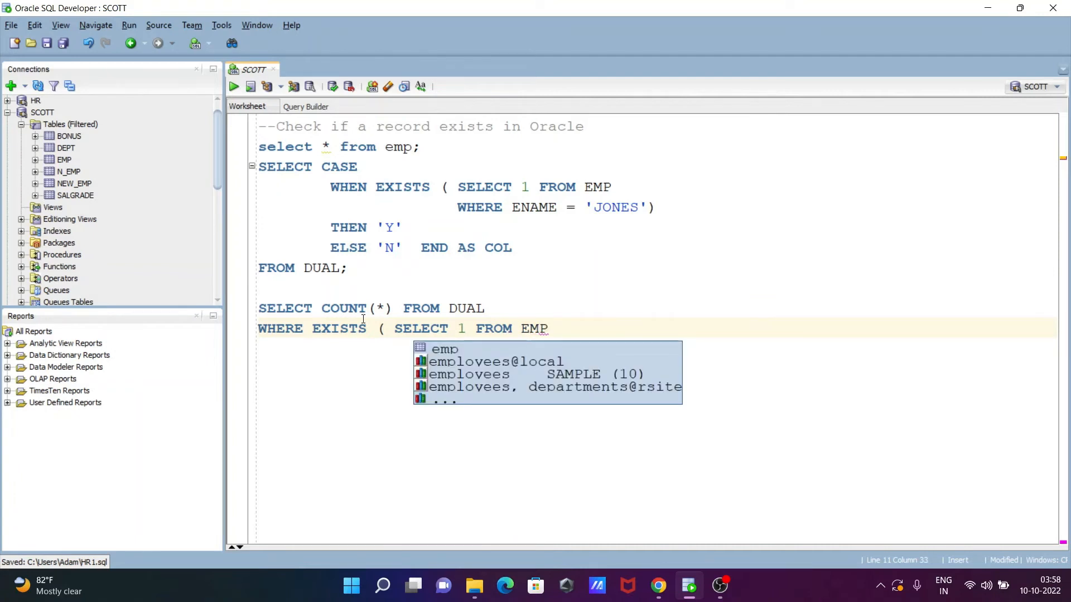
pyautogui.press('Escape')
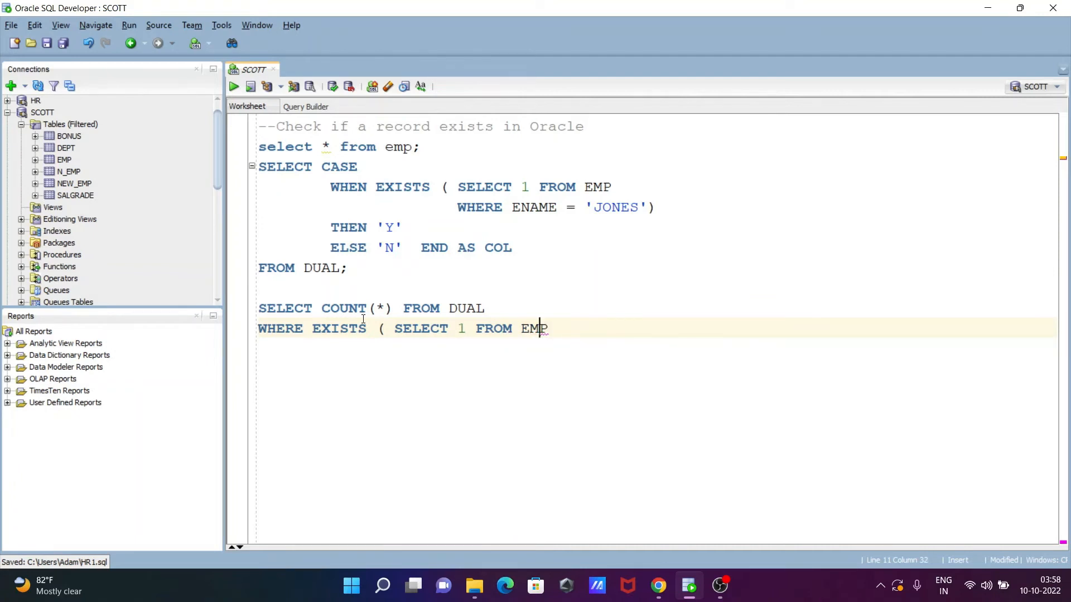
pyautogui.press('Return')
pyautogui.write('WHER')
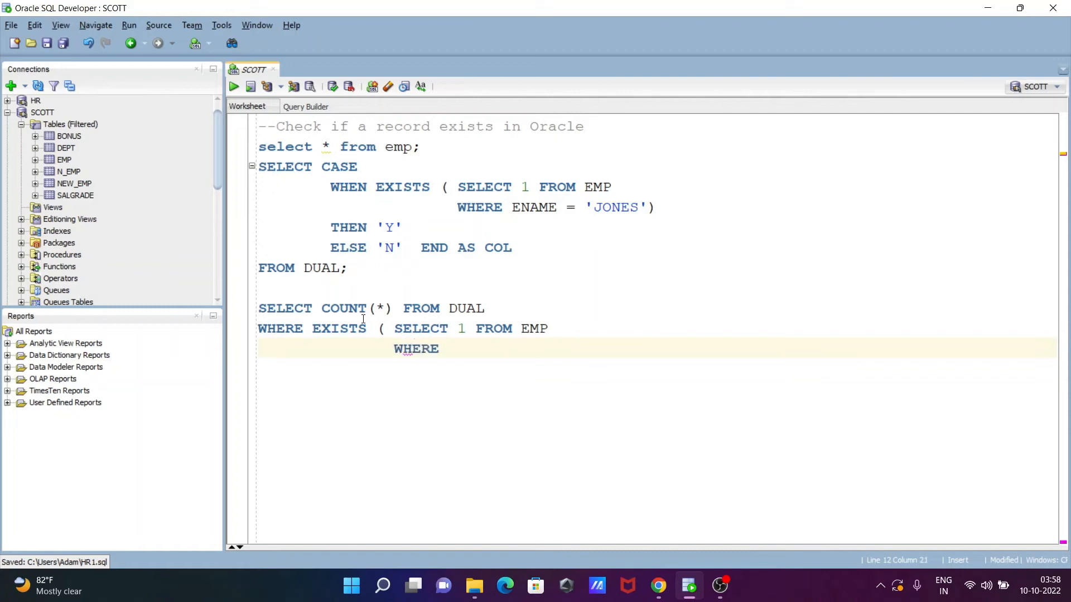
pyautogui.write('ENAM')
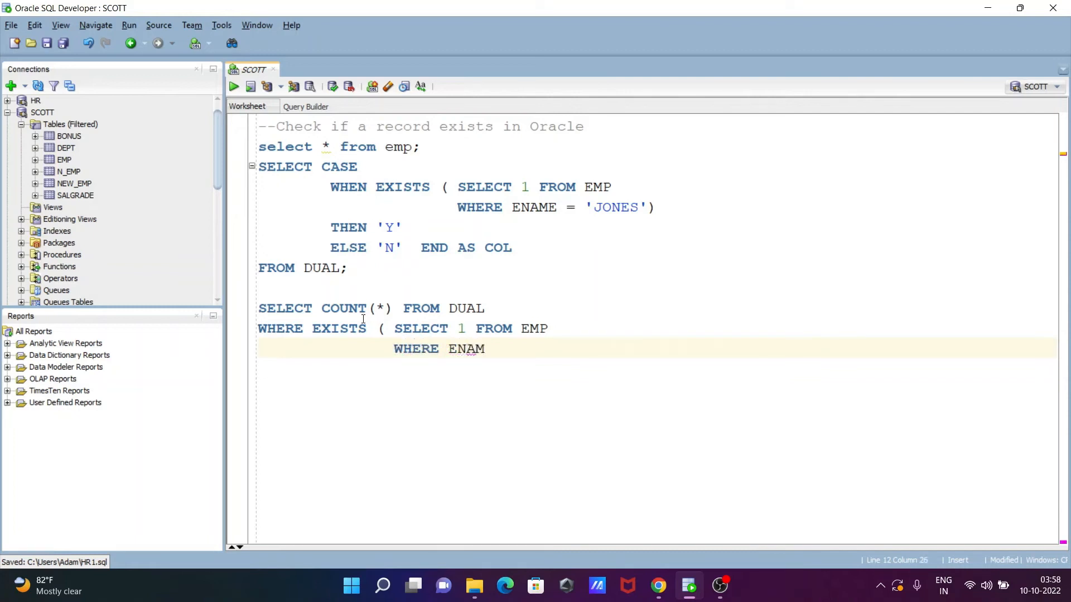
pyautogui.write('E')
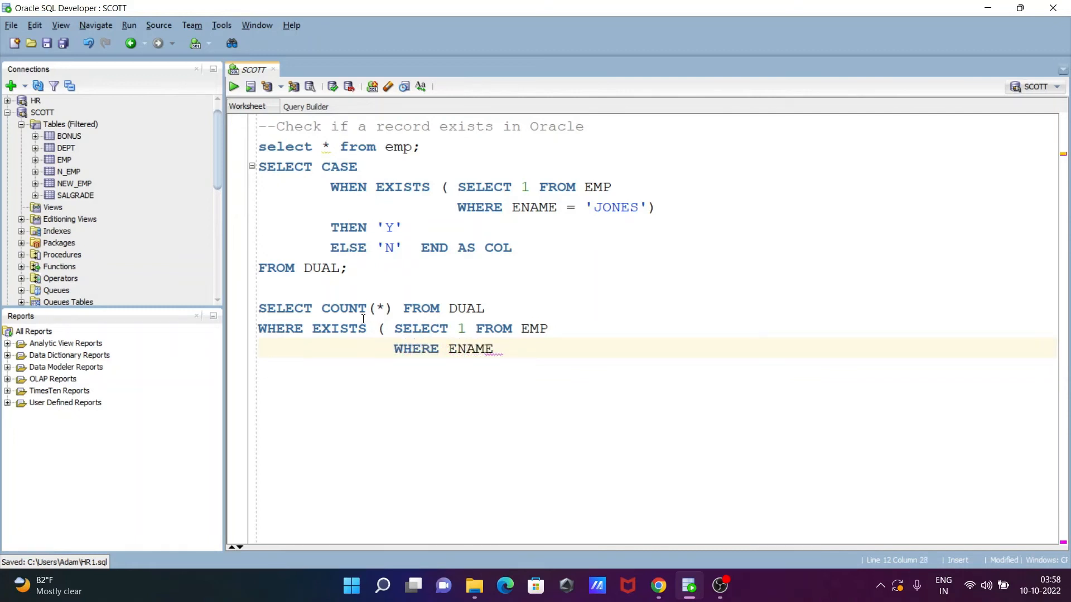
pyautogui.write("='")
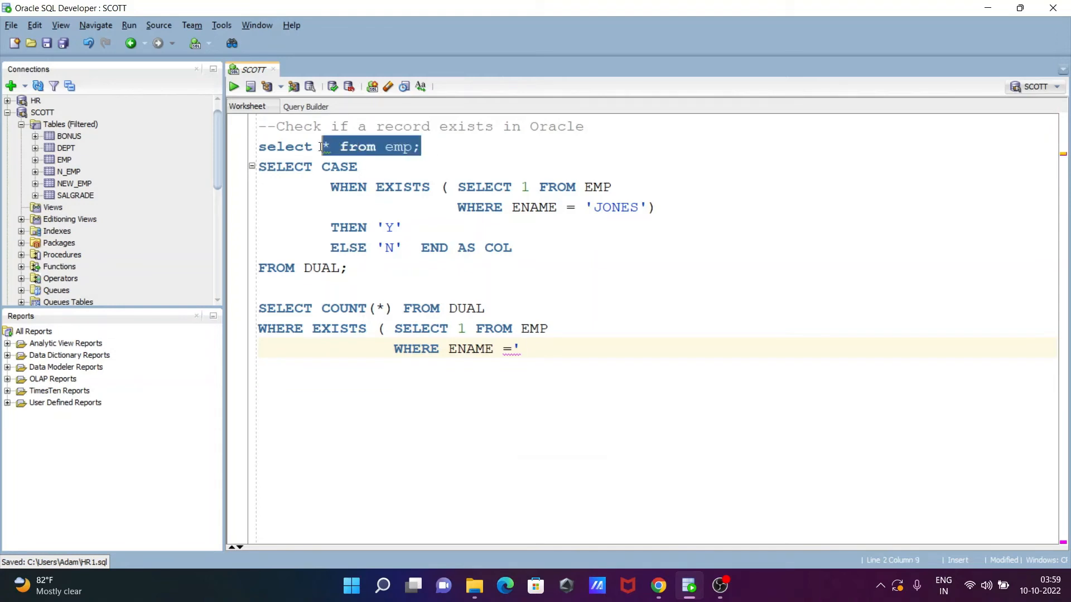
# Filter the COUNT query's subquery on JOB = 'CLERK' and close it with a parenthesis.
pyautogui.click(234, 86)
pyautogui.write('J')
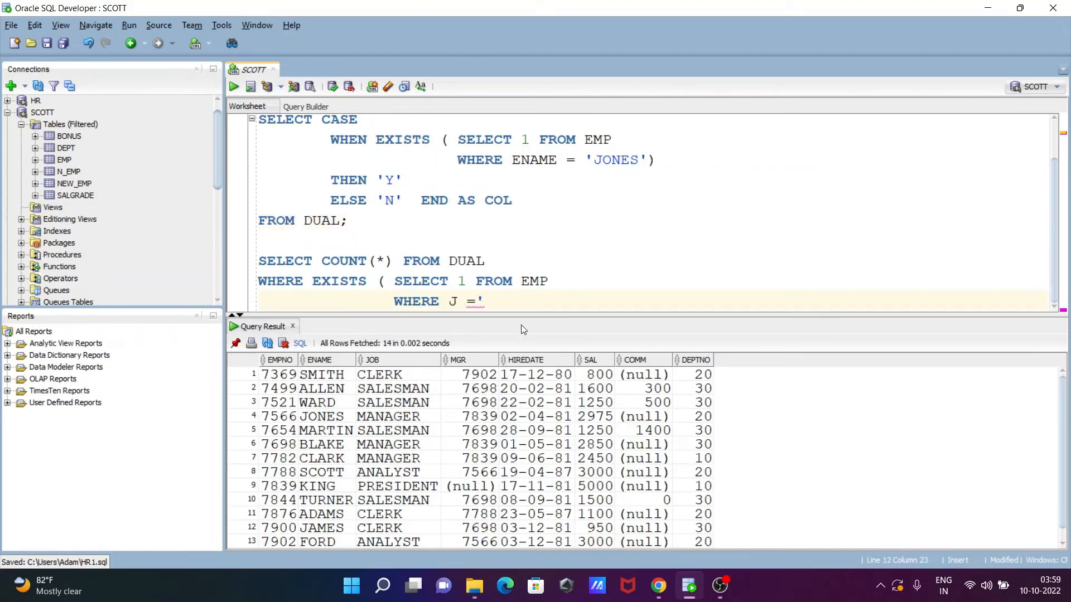
pyautogui.write('OB')
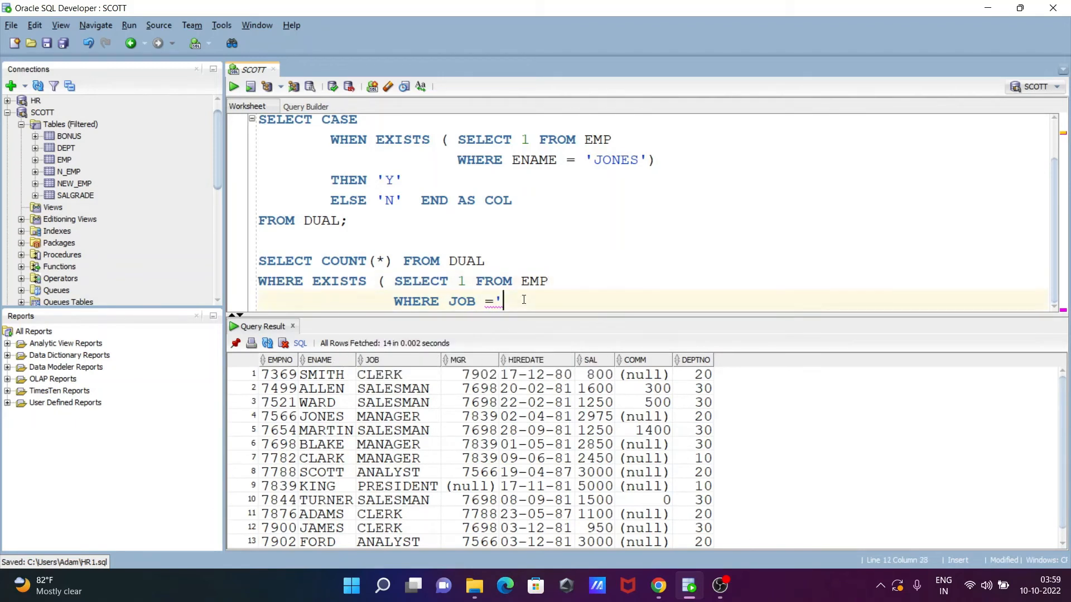
pyautogui.write('CL')
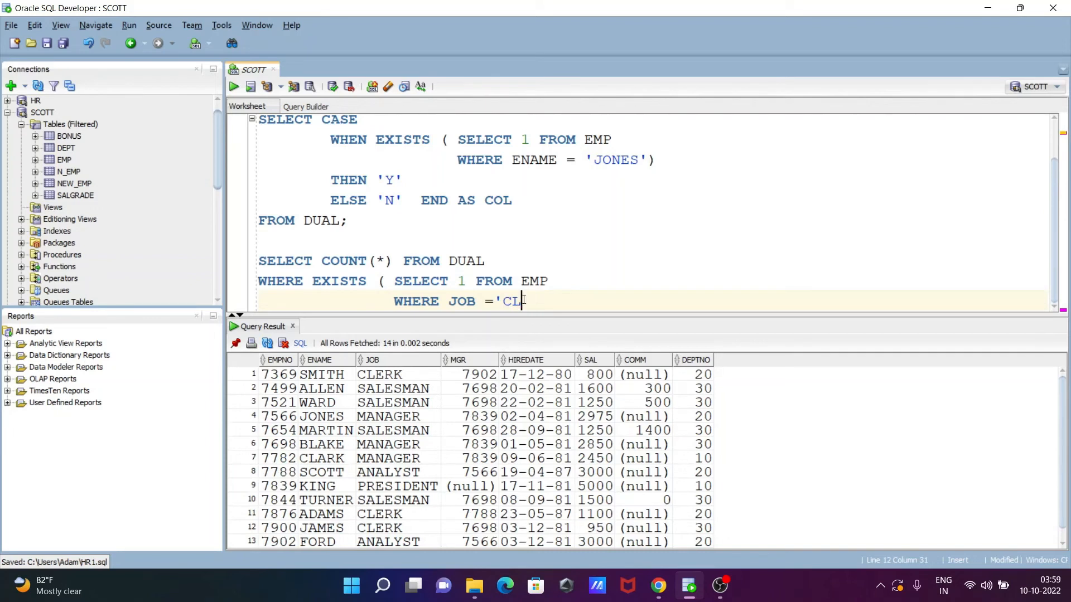
pyautogui.write('ERK')
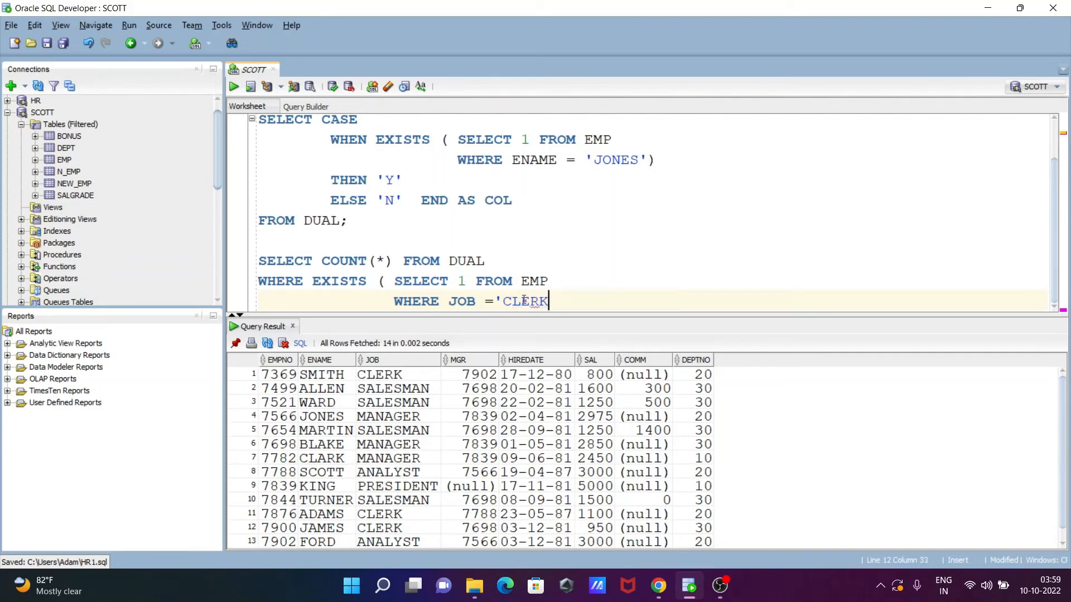
pyautogui.write("'")
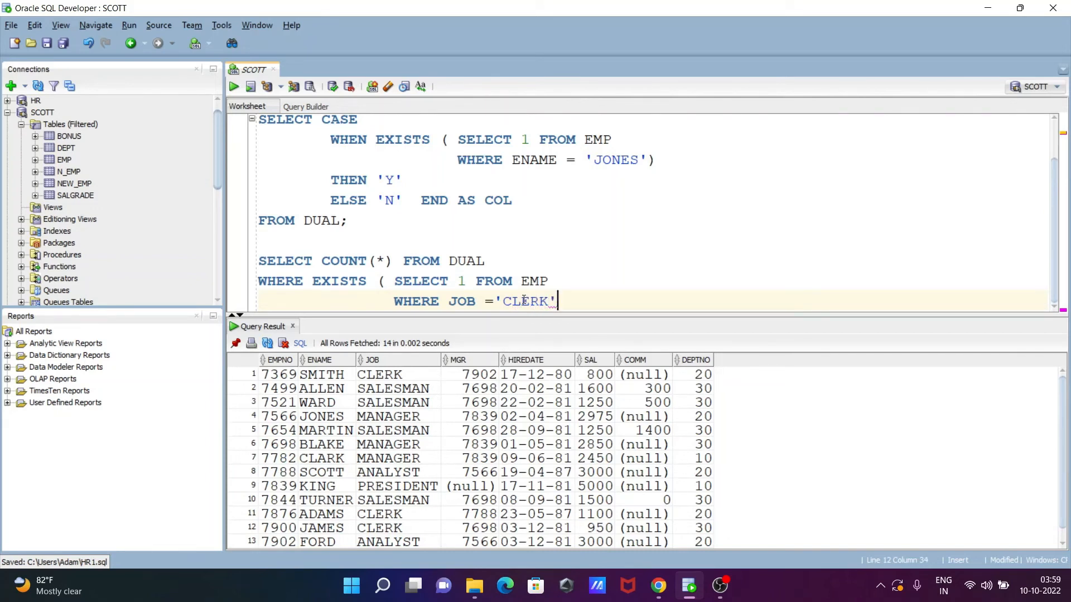
pyautogui.press('Return')
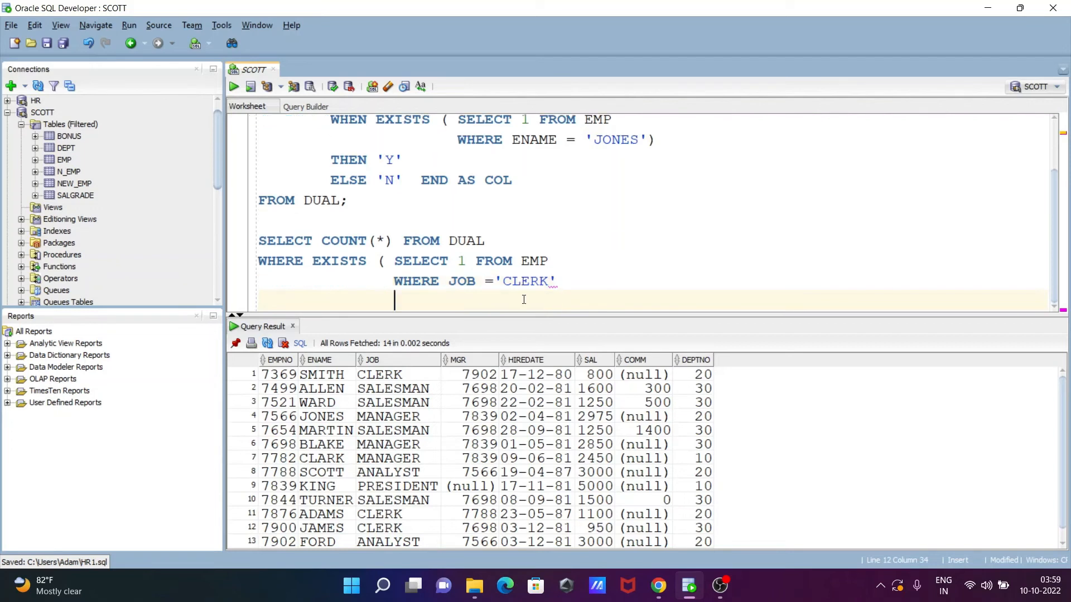
pyautogui.write(')')
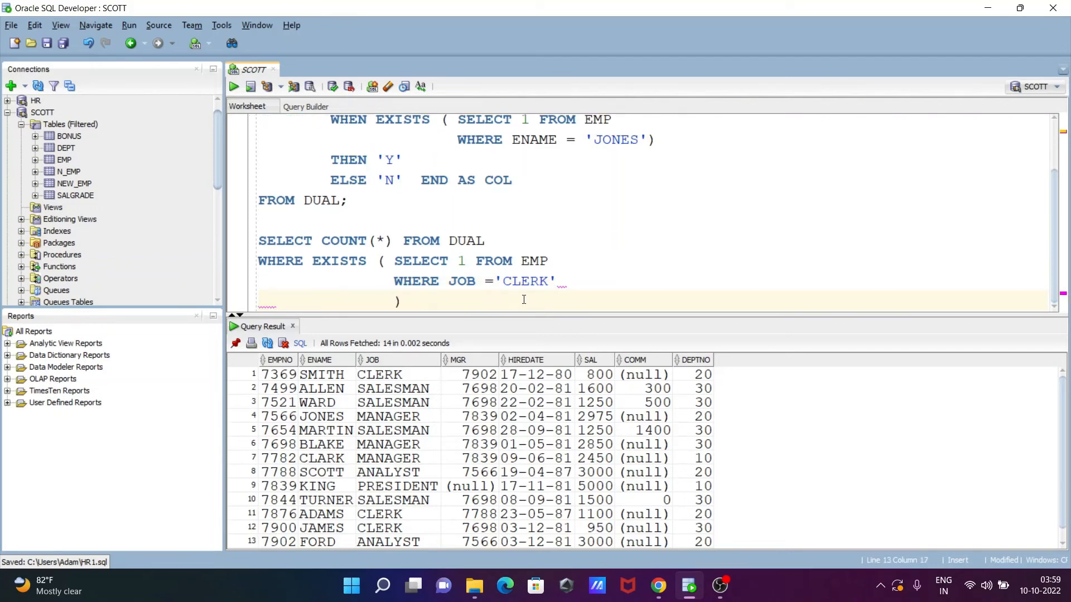
pyautogui.press('Return')
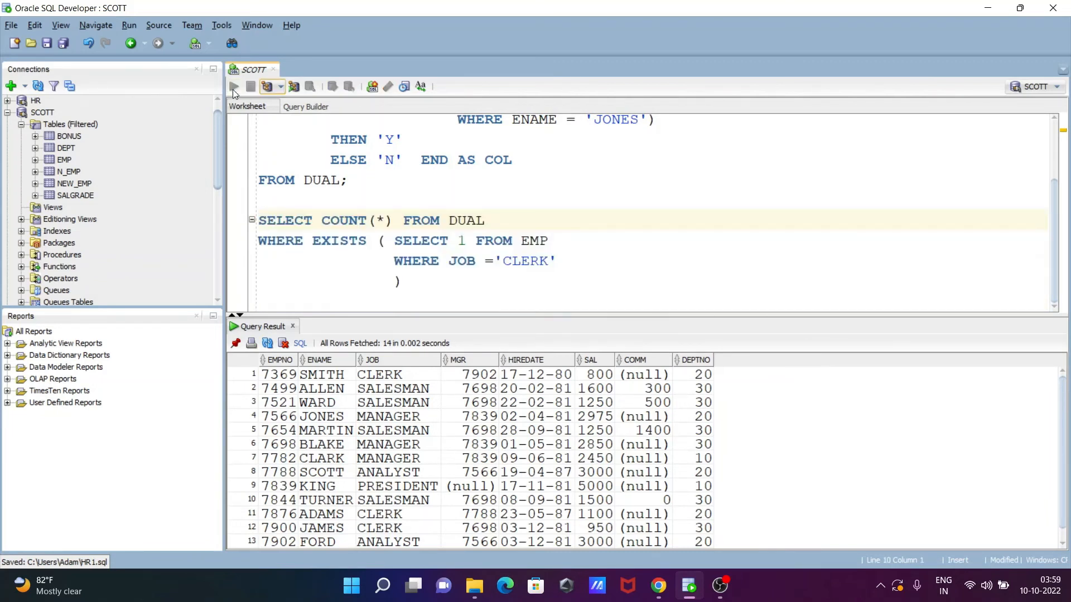
# Run the COUNT(*) FROM DUAL query for CLERK (returns 1), then for CLERK1 (returns 0).
pyautogui.click(234, 86)
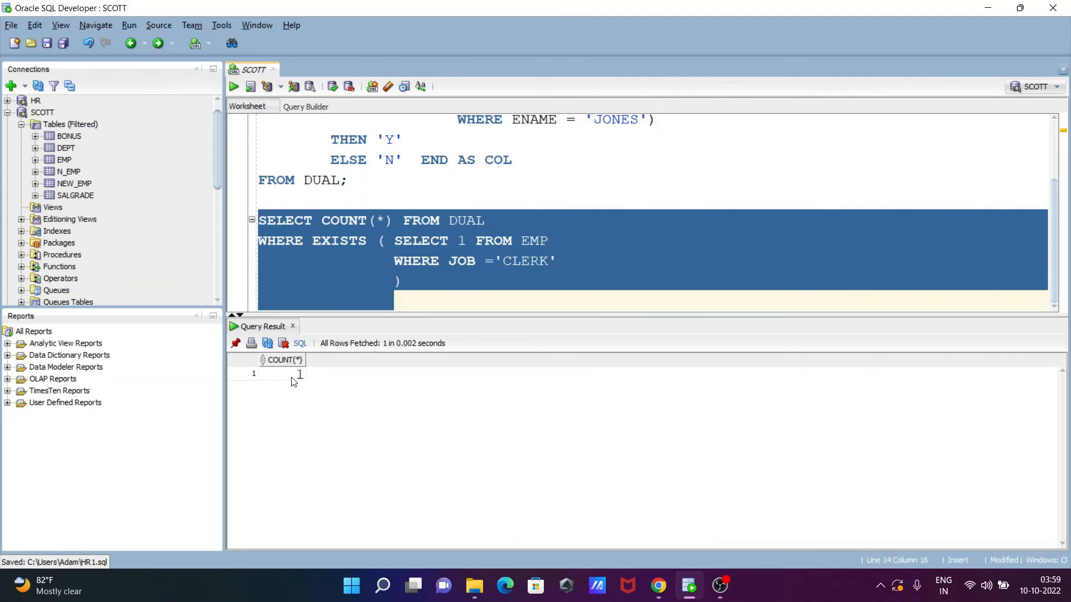
pyautogui.moveTo(316, 376)
pyautogui.write('1')
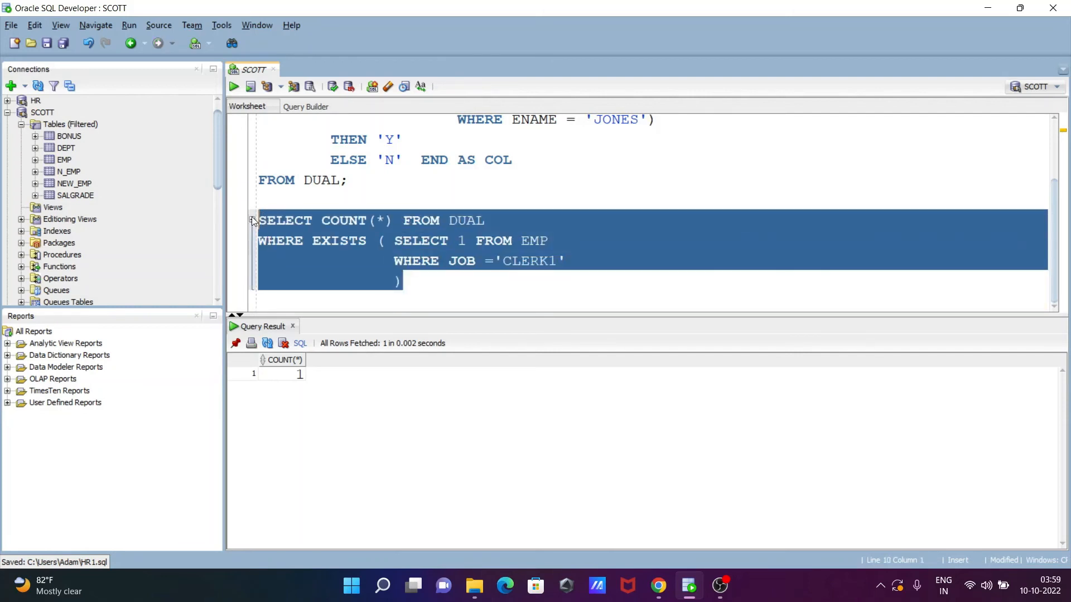
pyautogui.click(234, 86)
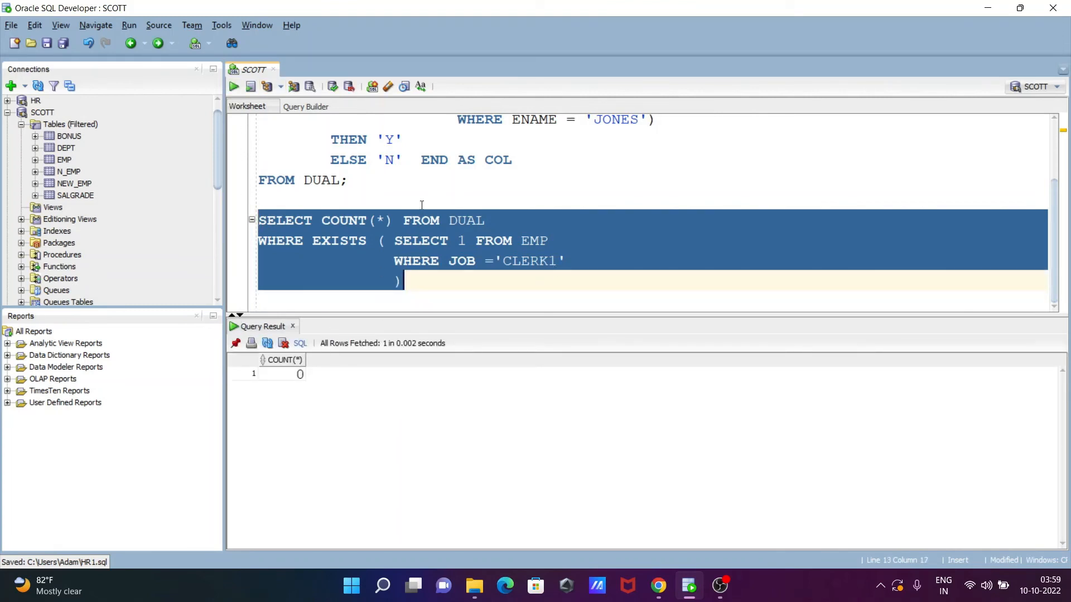
pyautogui.click(391, 220)
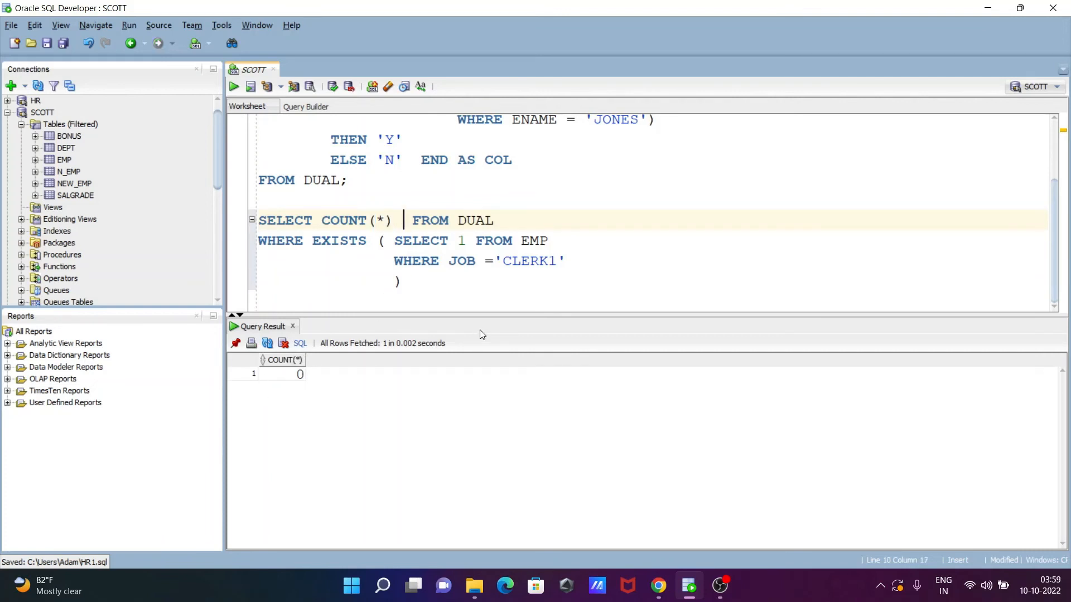
# Alias COUNT(*) as EXIST_RECORD and rerun the query, showing 0 for CLERK1.
pyautogui.write('EXIST')
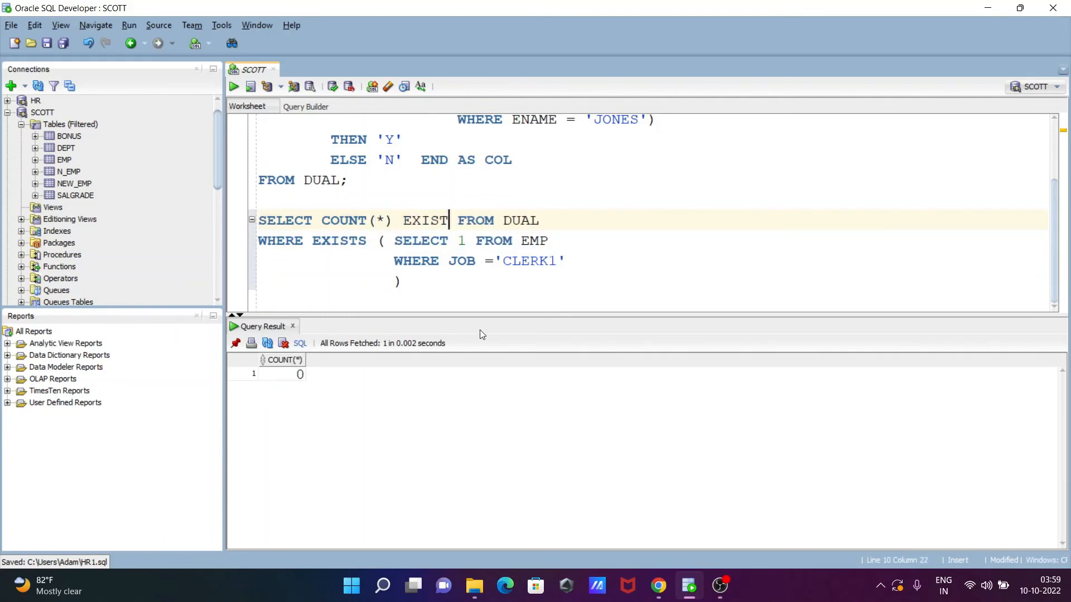
pyautogui.write('S')
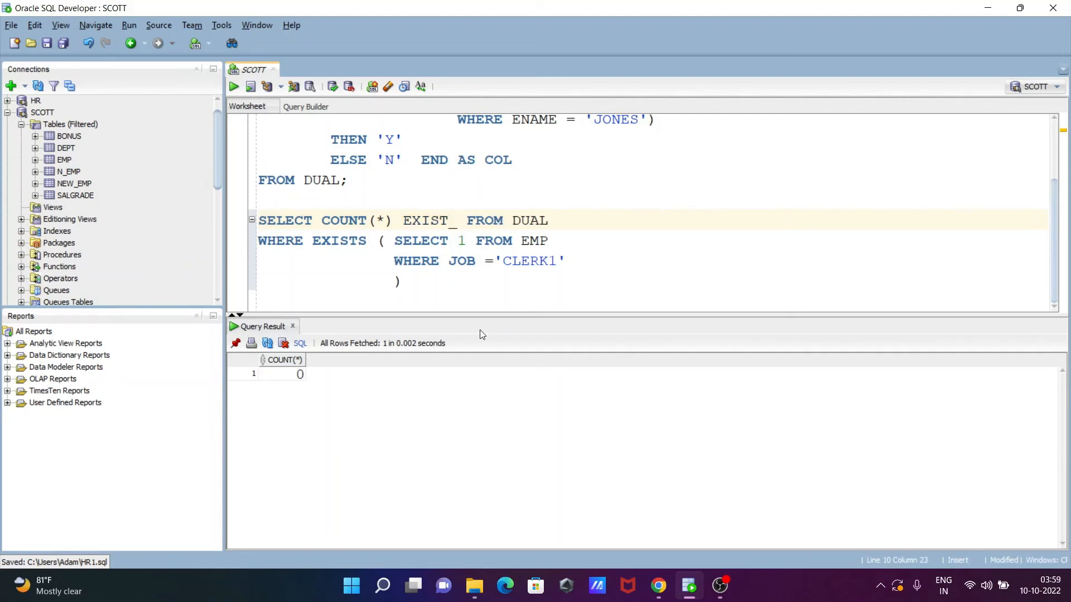
pyautogui.write('RECORD')
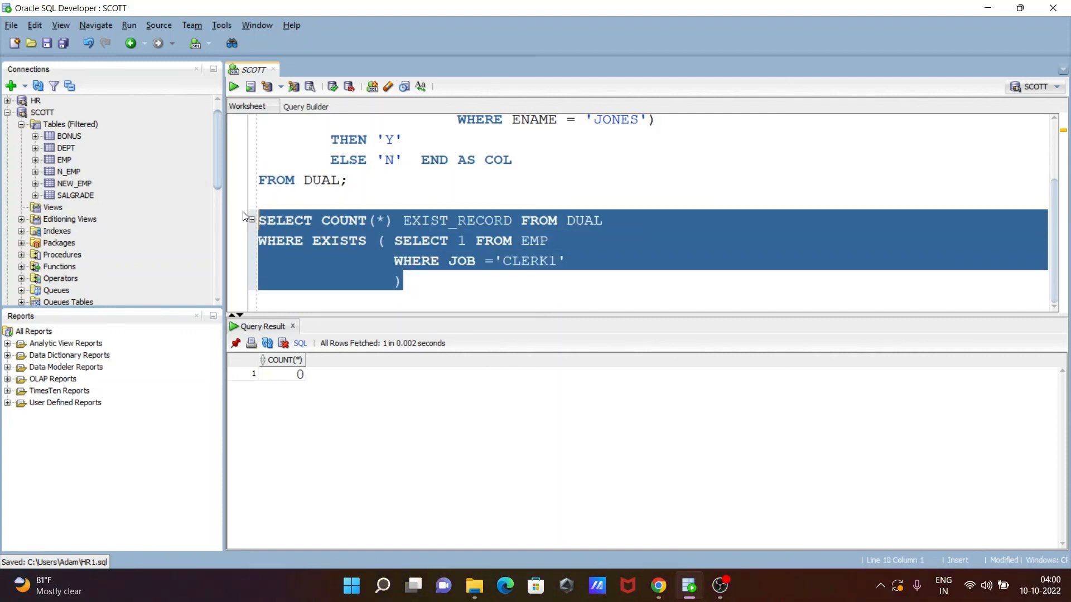
pyautogui.click(234, 86)
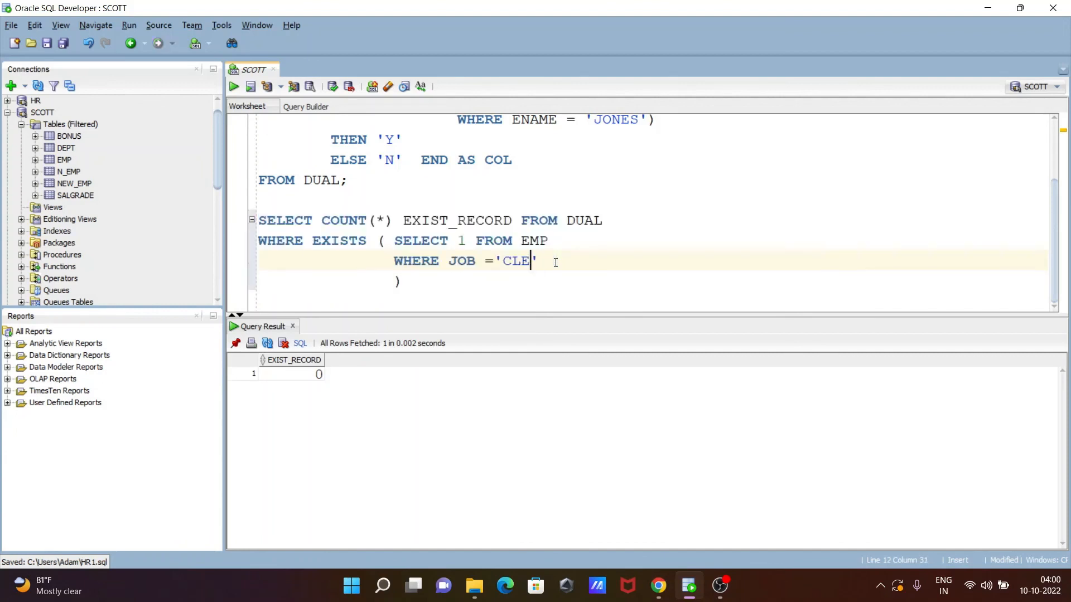
# Run the EXIST_RECORD query with job 'HR' (returns 0), then with job 'MANAGER'.
pyautogui.write('HR')
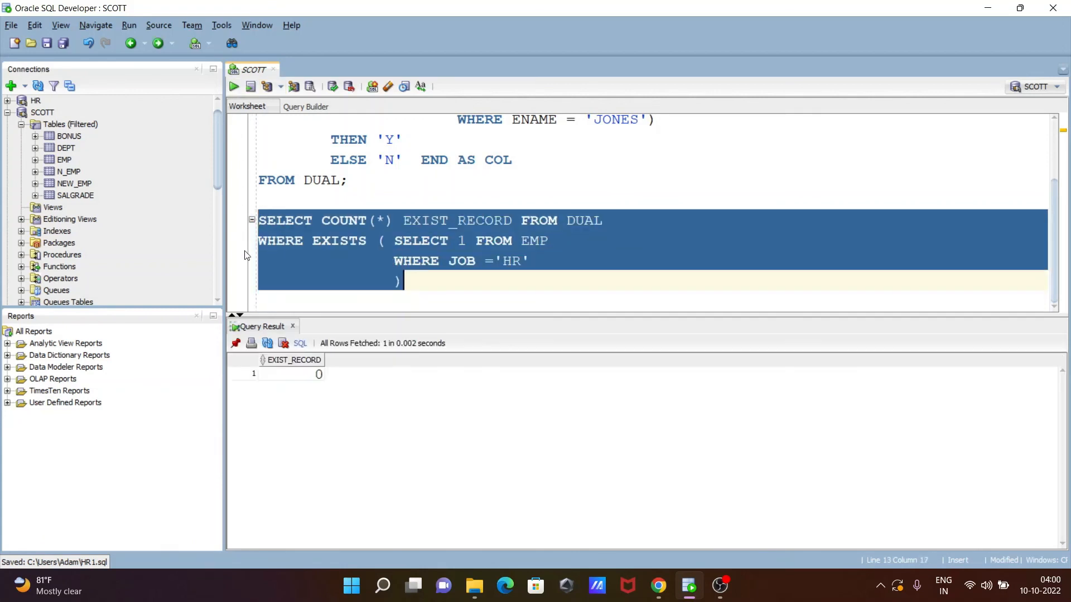
pyautogui.click(519, 261)
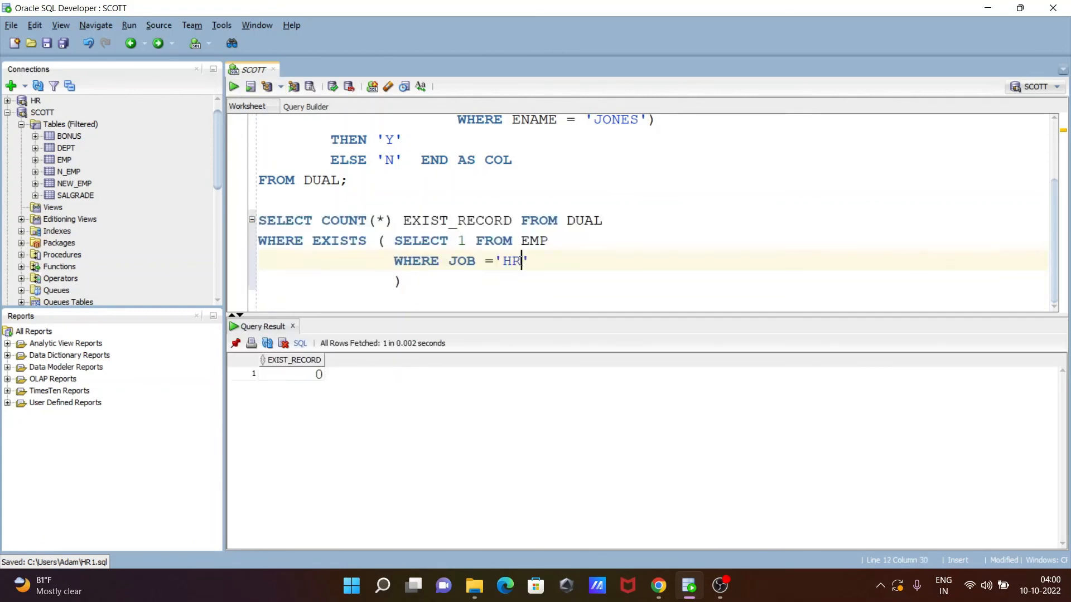
pyautogui.write('MA')
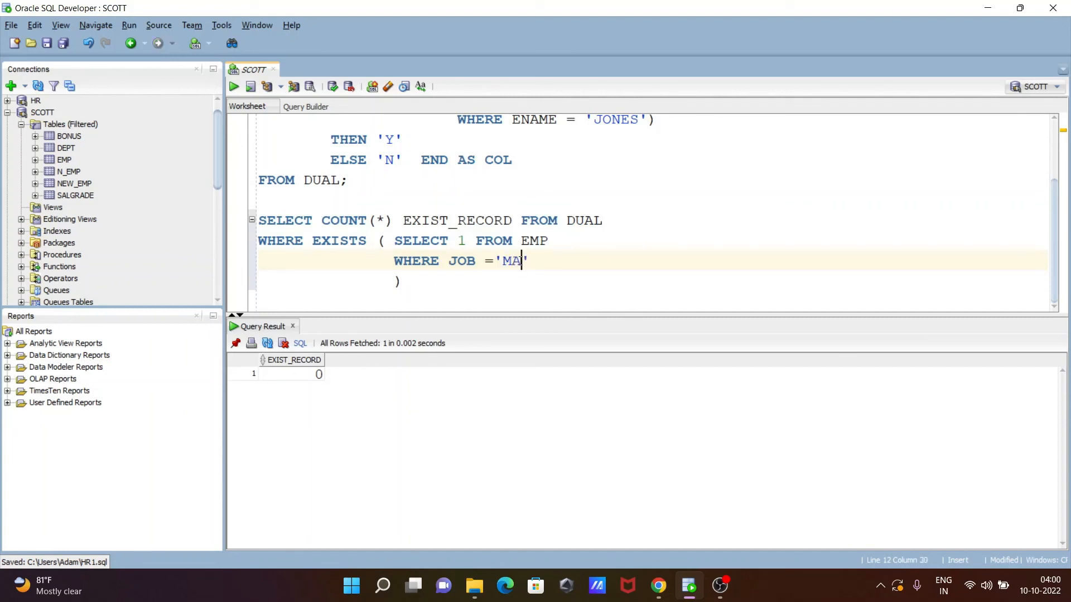
pyautogui.write('NAGER')
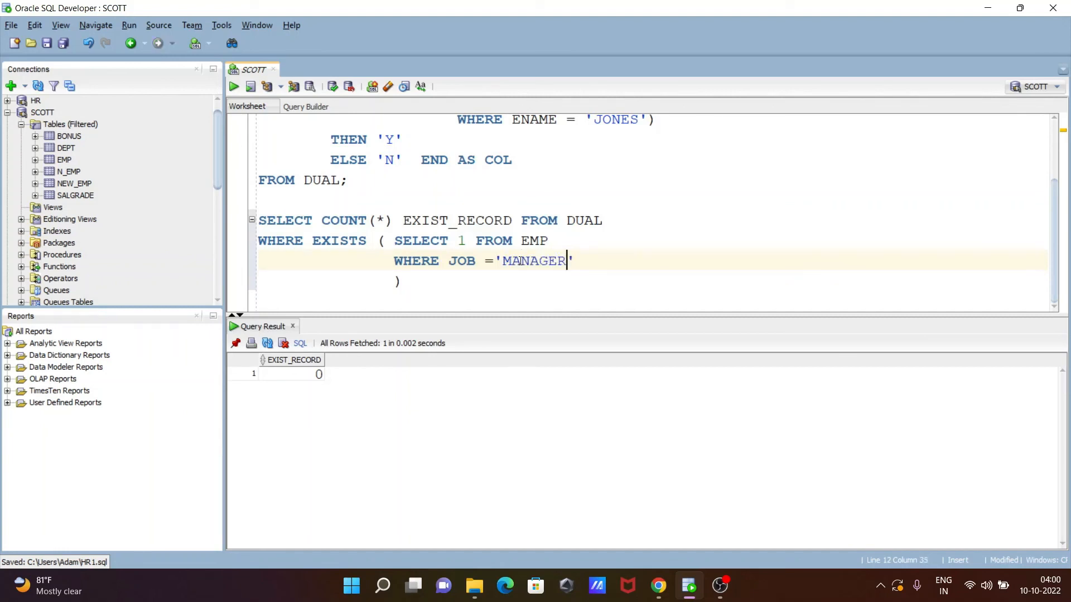
pyautogui.click(404, 282)
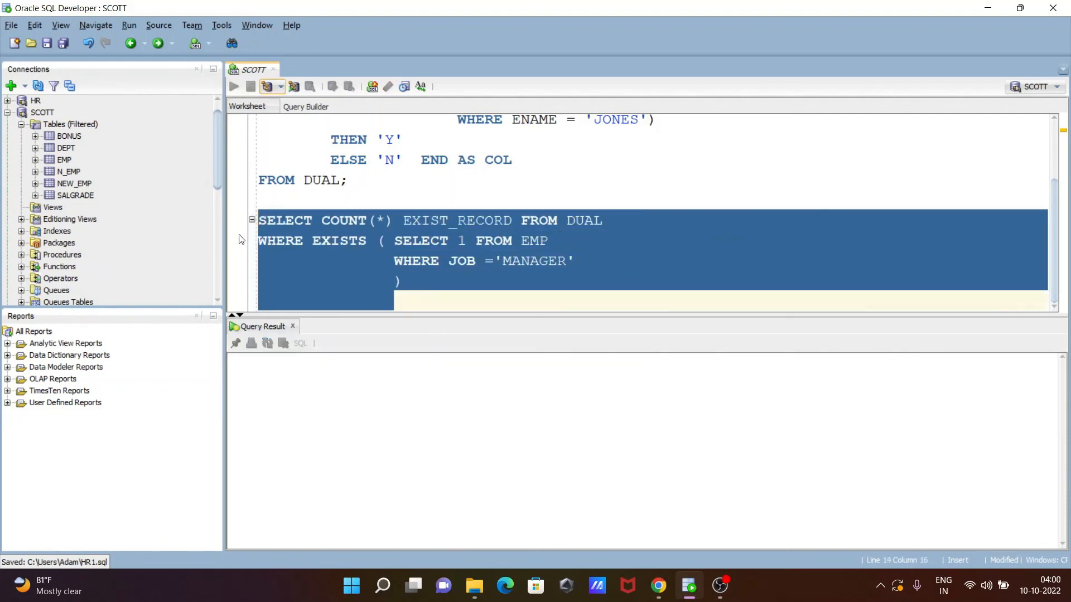
pyautogui.click(233, 86)
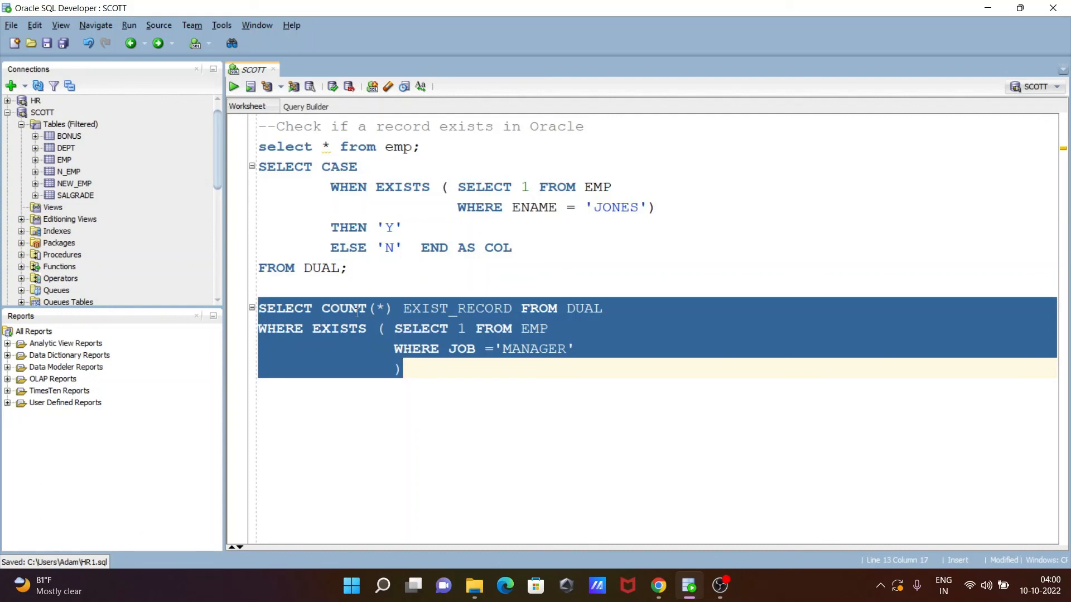
# Place the cursor on a new blank line below the MANAGER query.
pyautogui.click(403, 369)
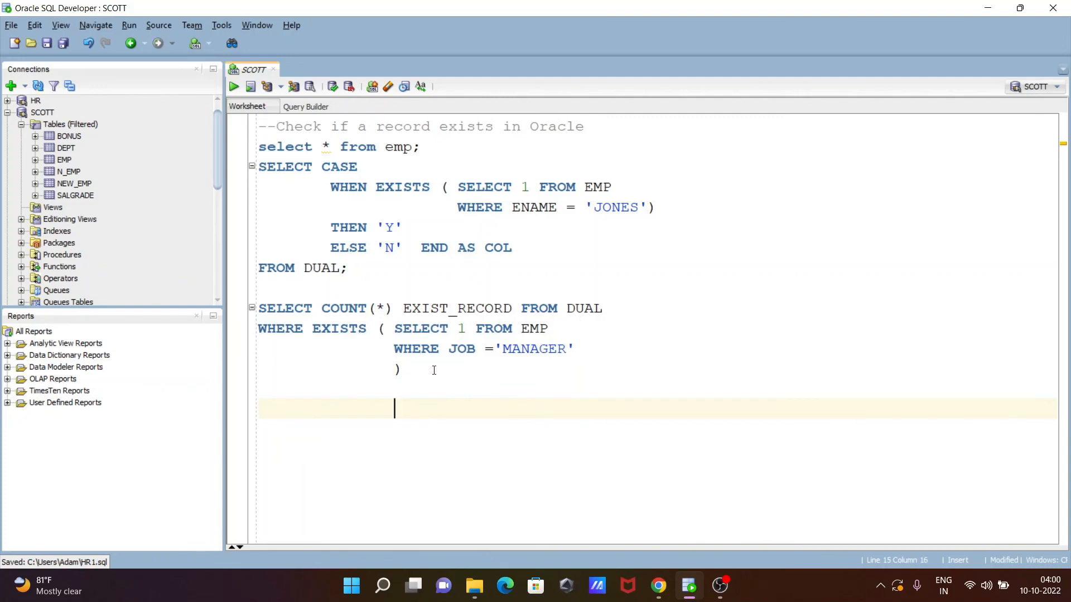
pyautogui.moveTo(493, 521)
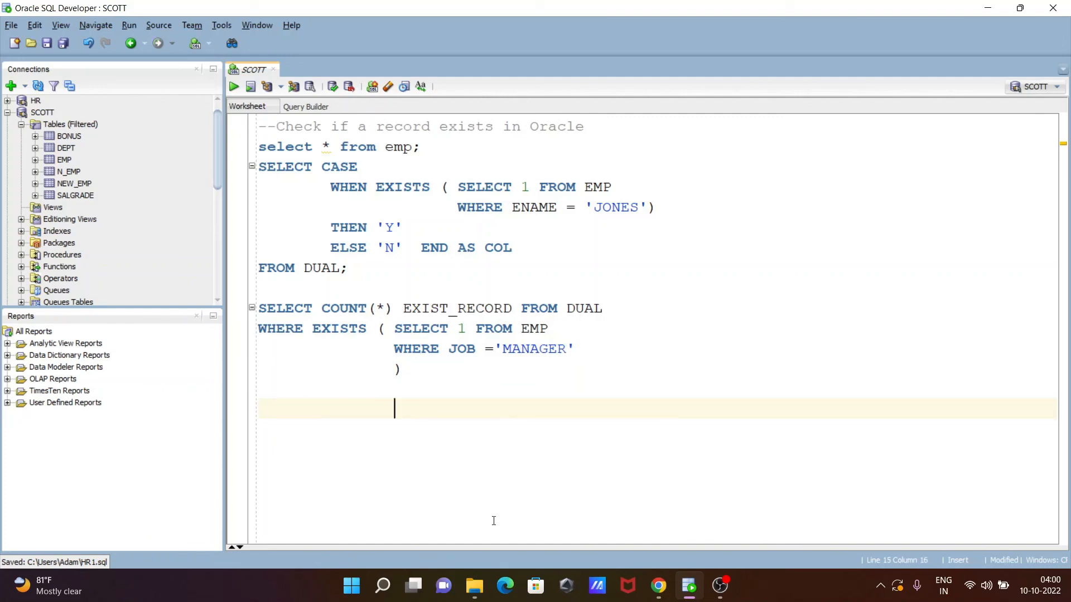